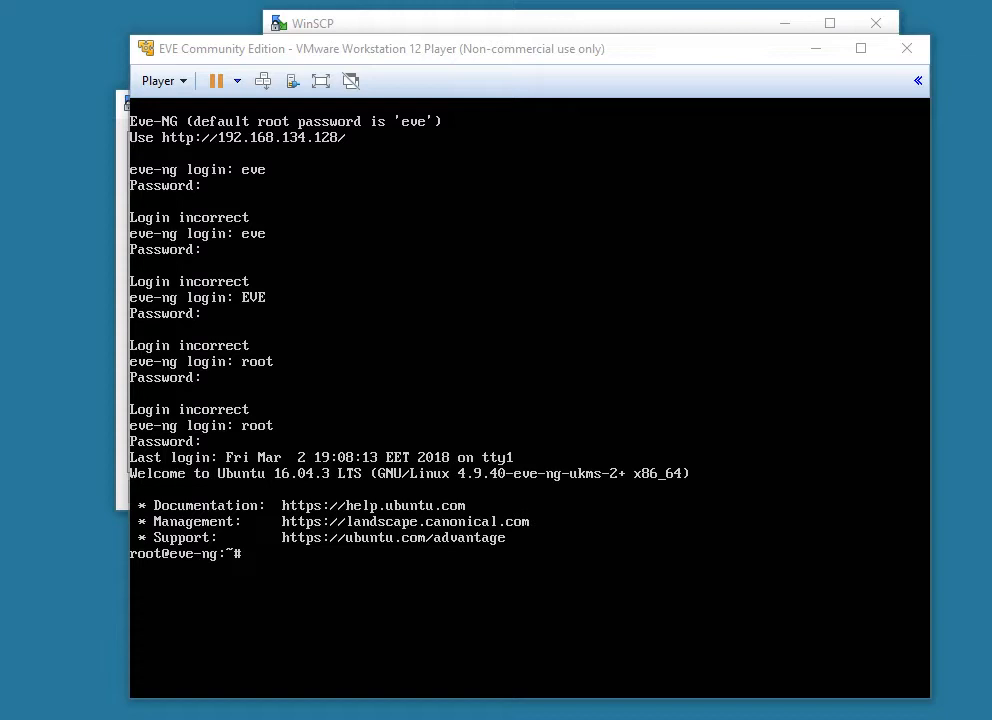
mouse_move(259, 530)
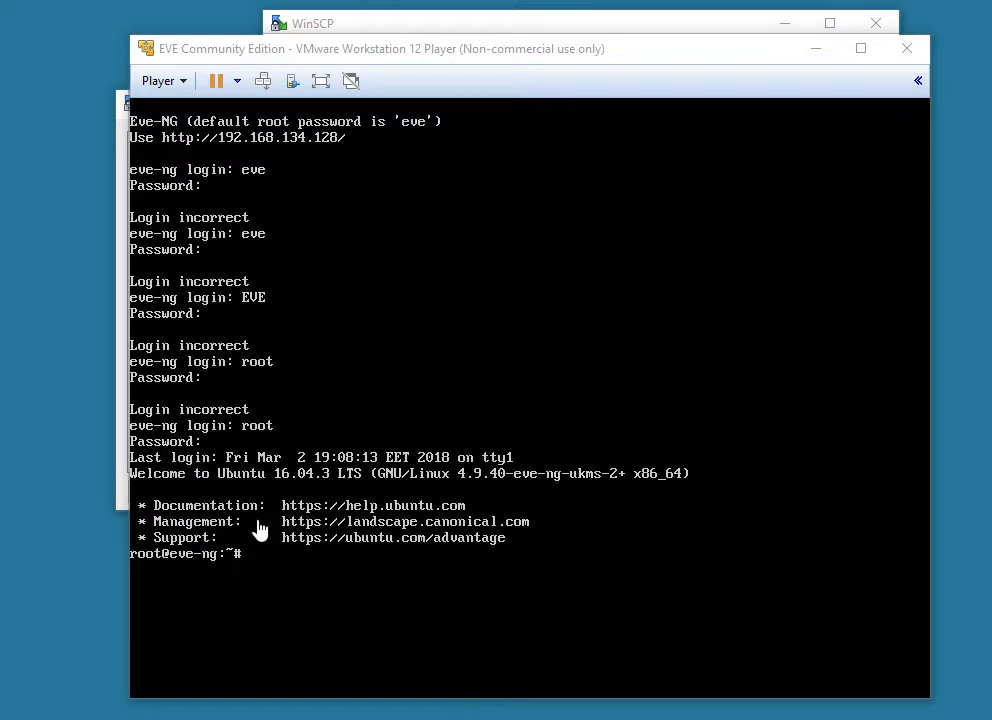
mouse_move(310, 515)
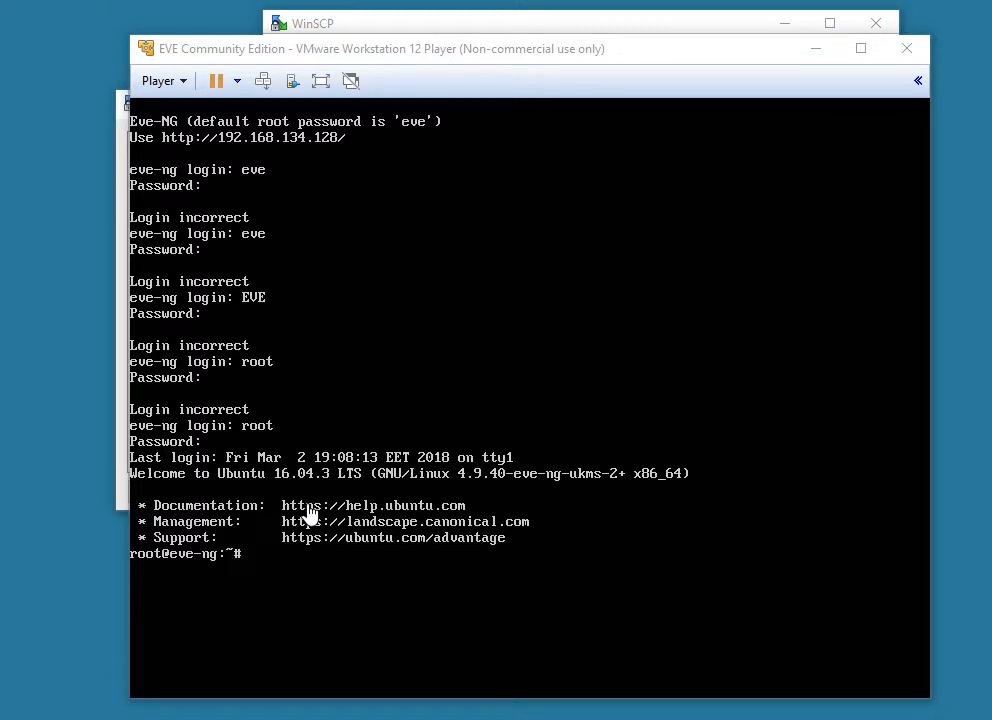
mouse_move(273, 378)
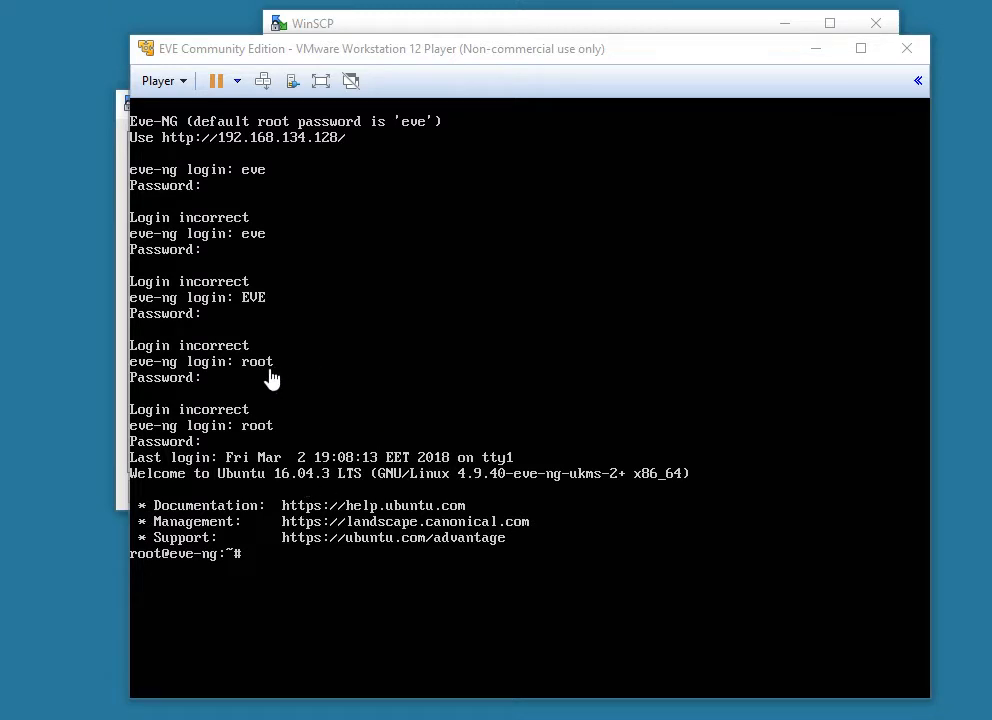
mouse_move(462, 503)
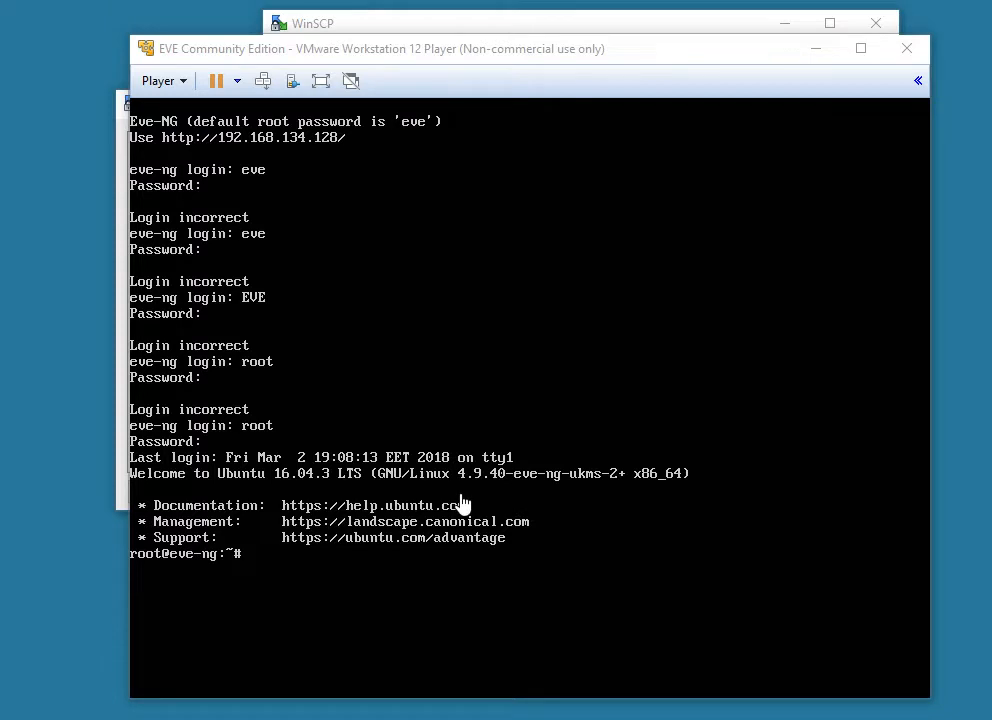
mouse_move(230, 155)
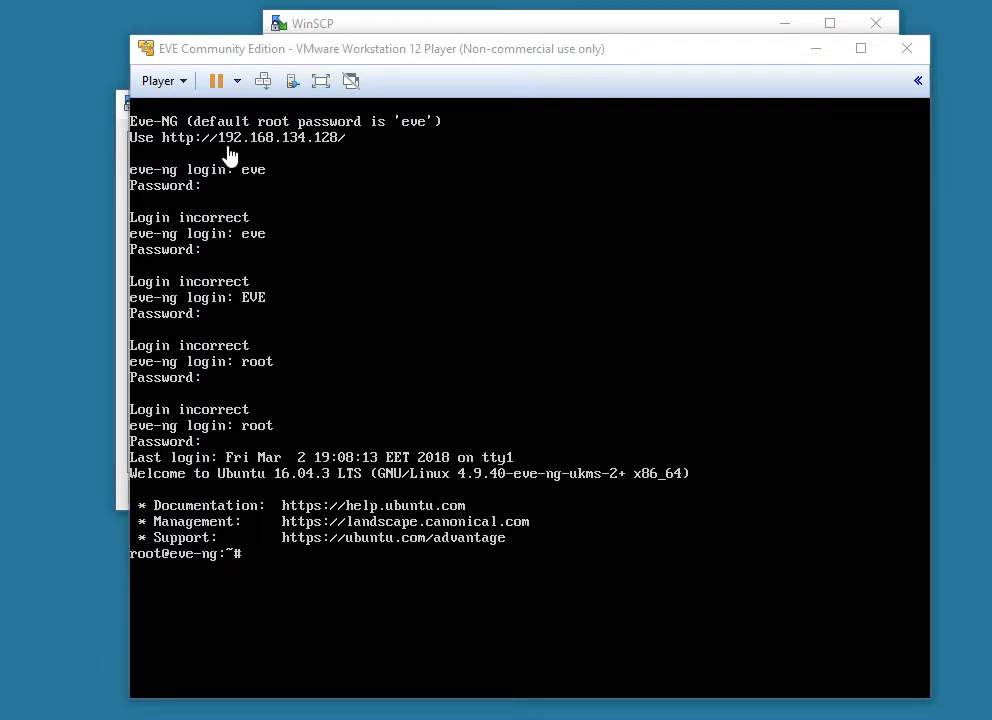
mouse_move(250, 145)
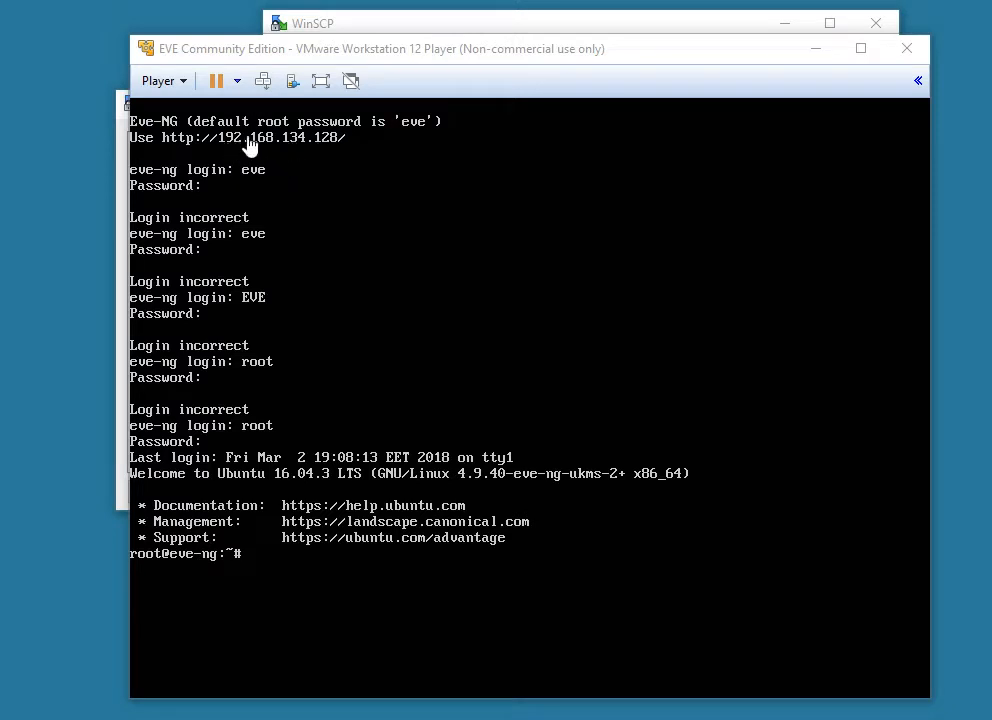
mouse_move(290, 160)
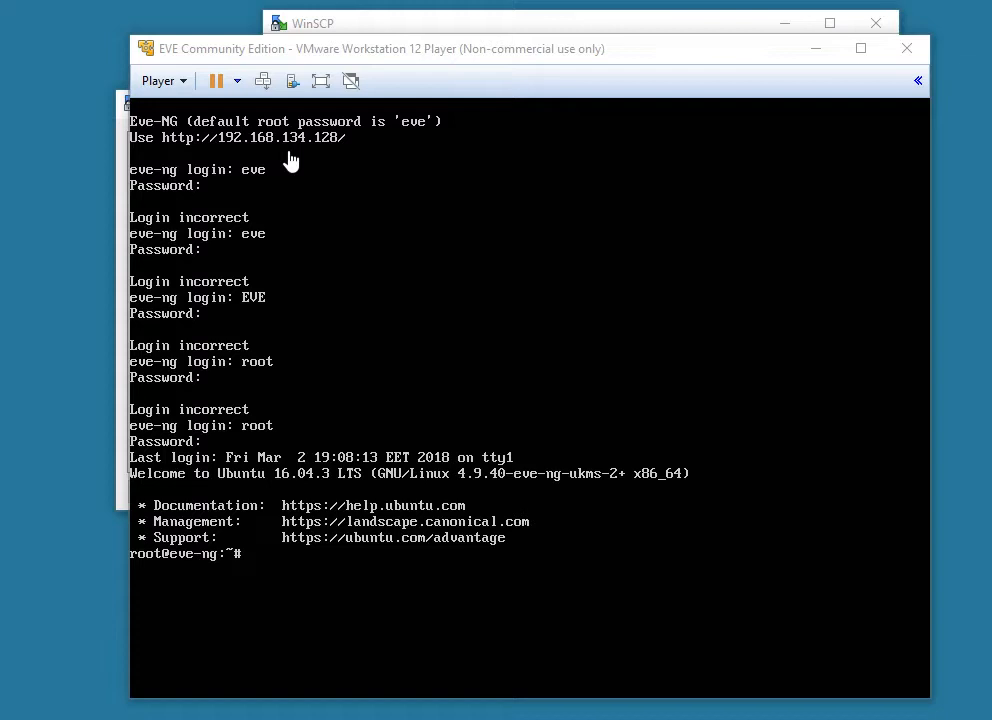
mouse_move(805, 58)
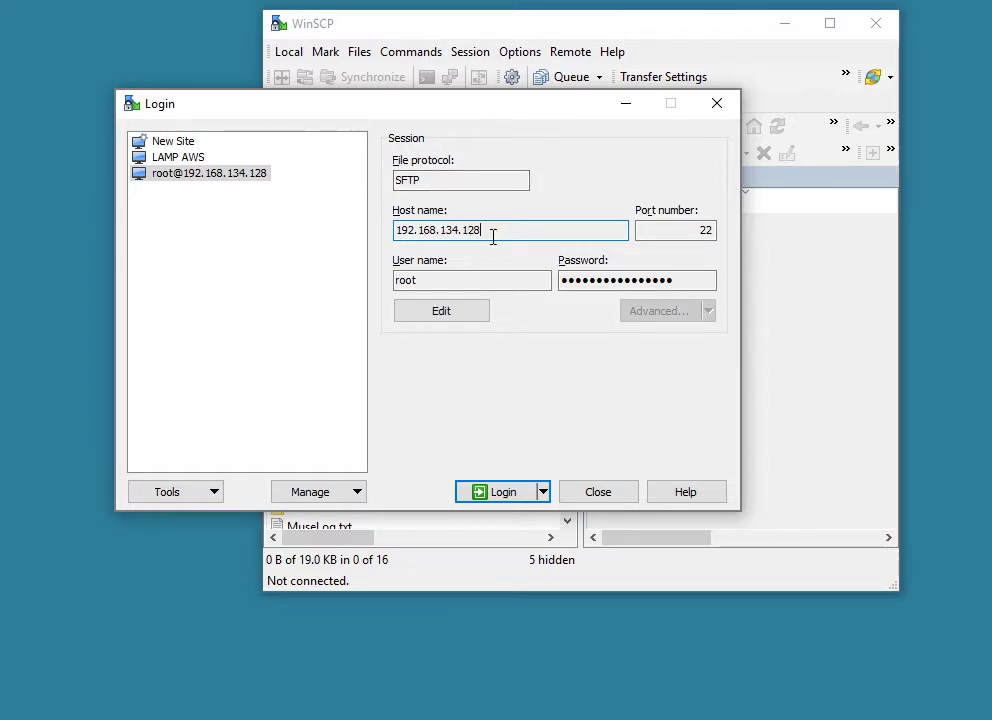
mouse_move(471, 289)
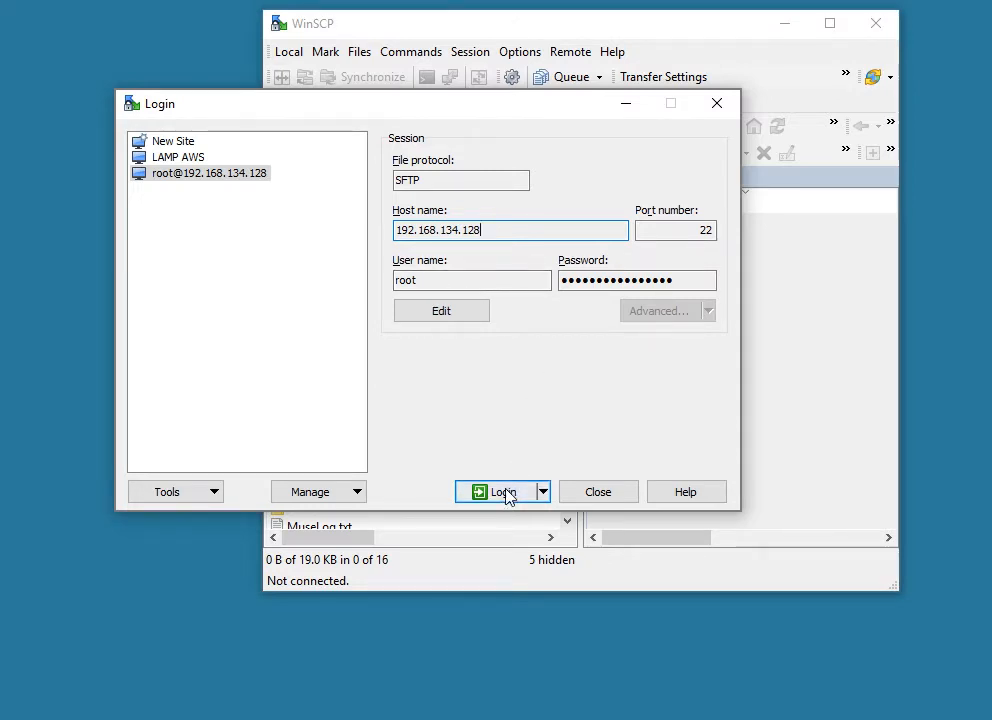
left_click(500, 491)
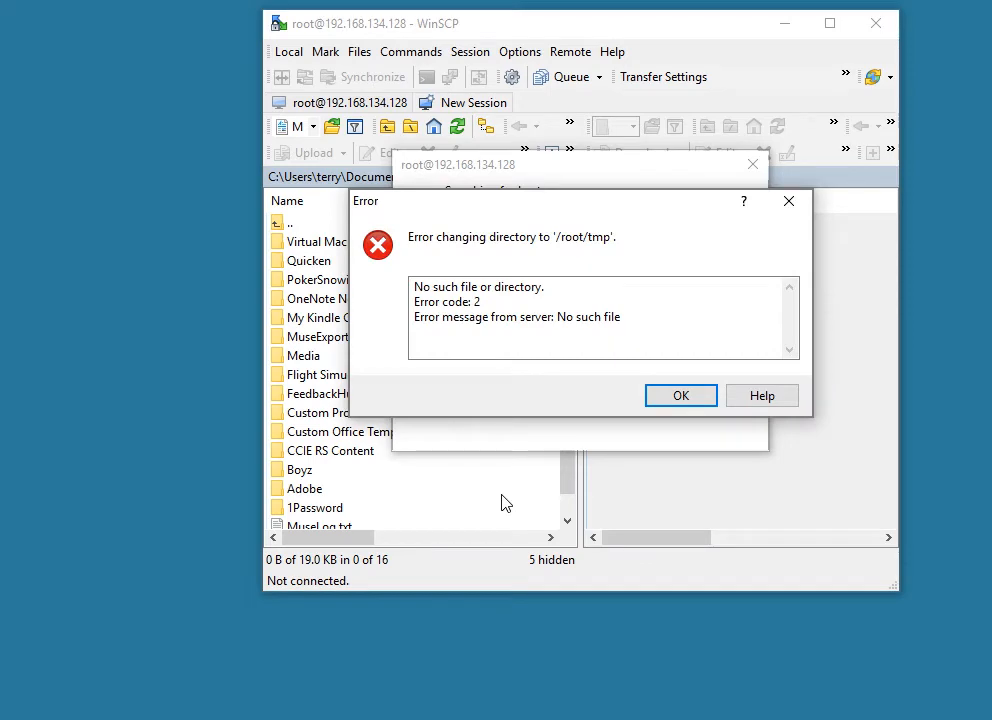
mouse_move(681, 395)
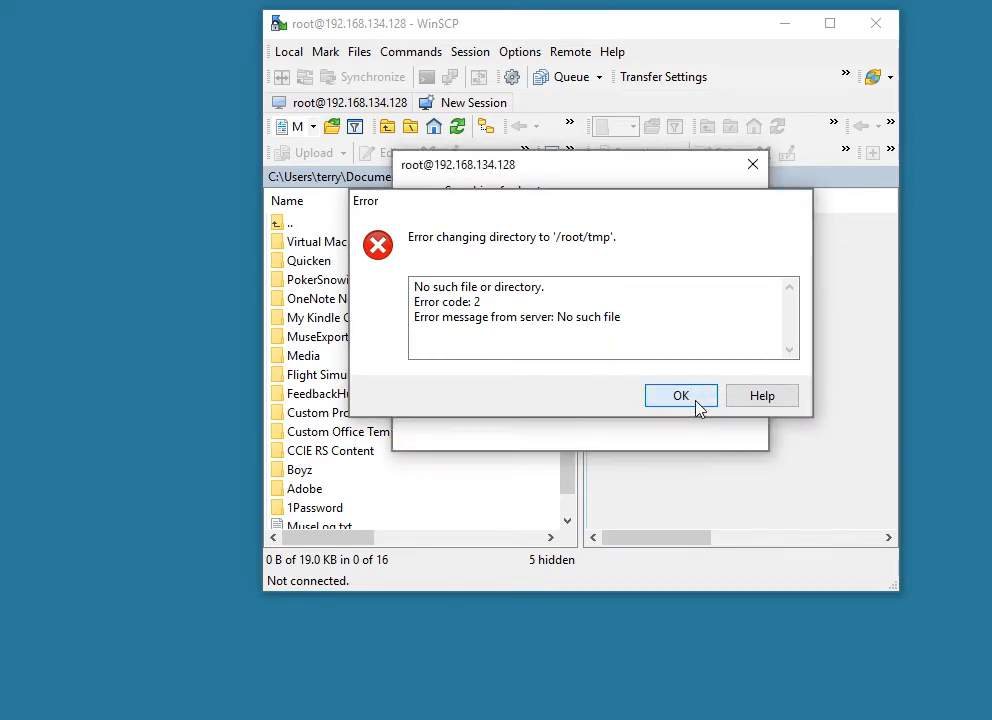
left_click(681, 395)
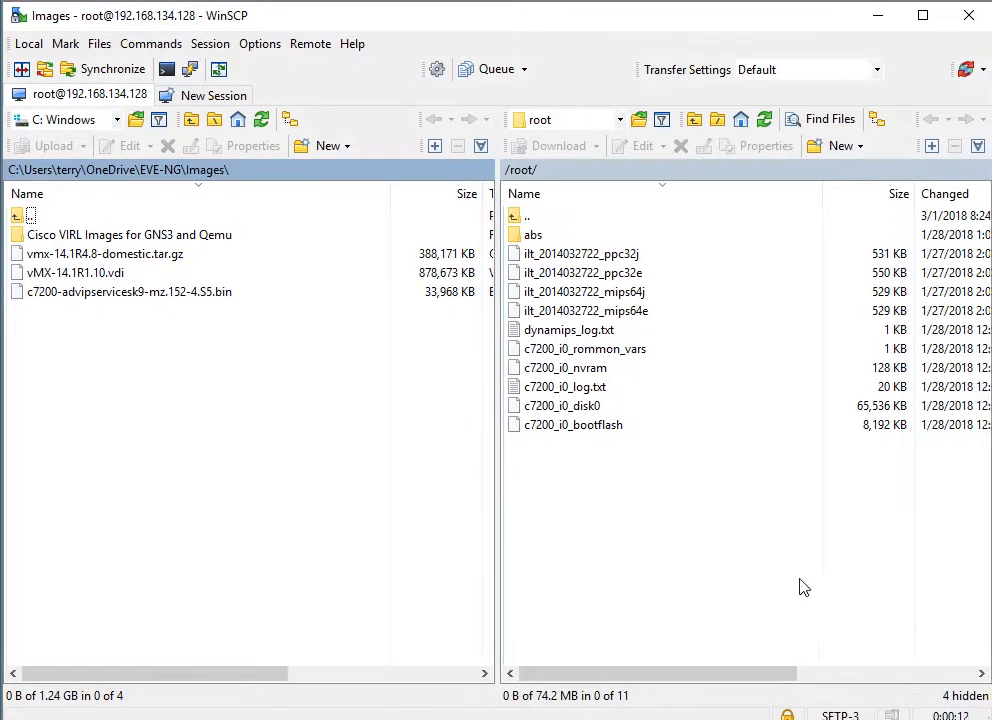
mouse_move(677, 488)
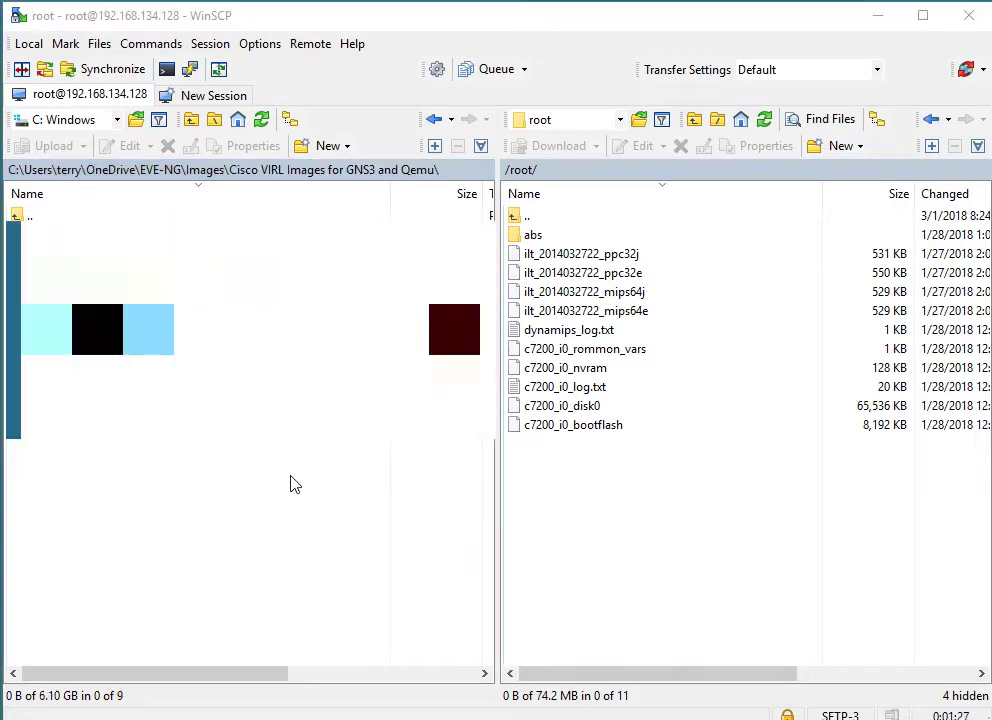
- Upload the 161 MB Cisco VIRL image file to the server's /root/ directory
left_click(199, 380)
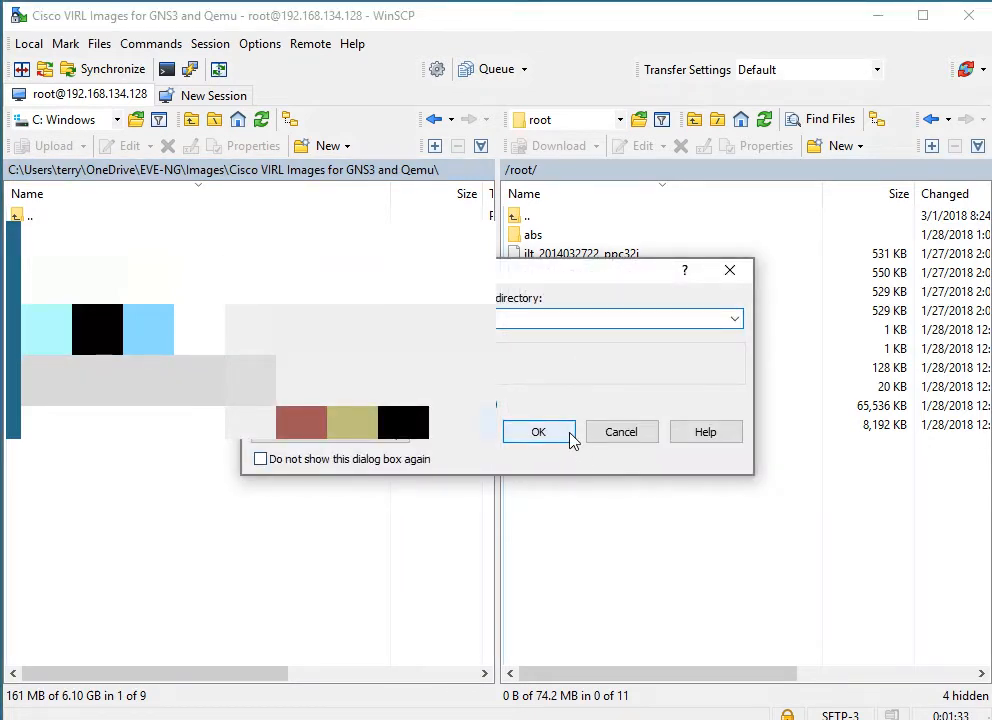
left_click(538, 431)
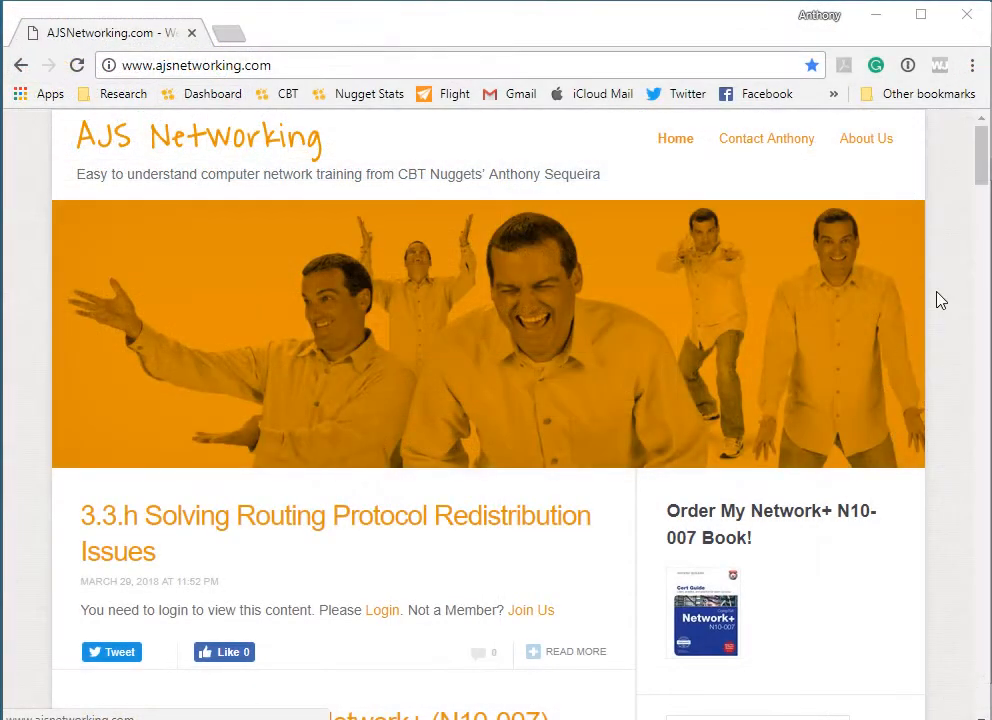
- Open AJS Networking's EVE-NG posts and copy the ASAv setup commands from Steps 4–7
scroll("down", 3)
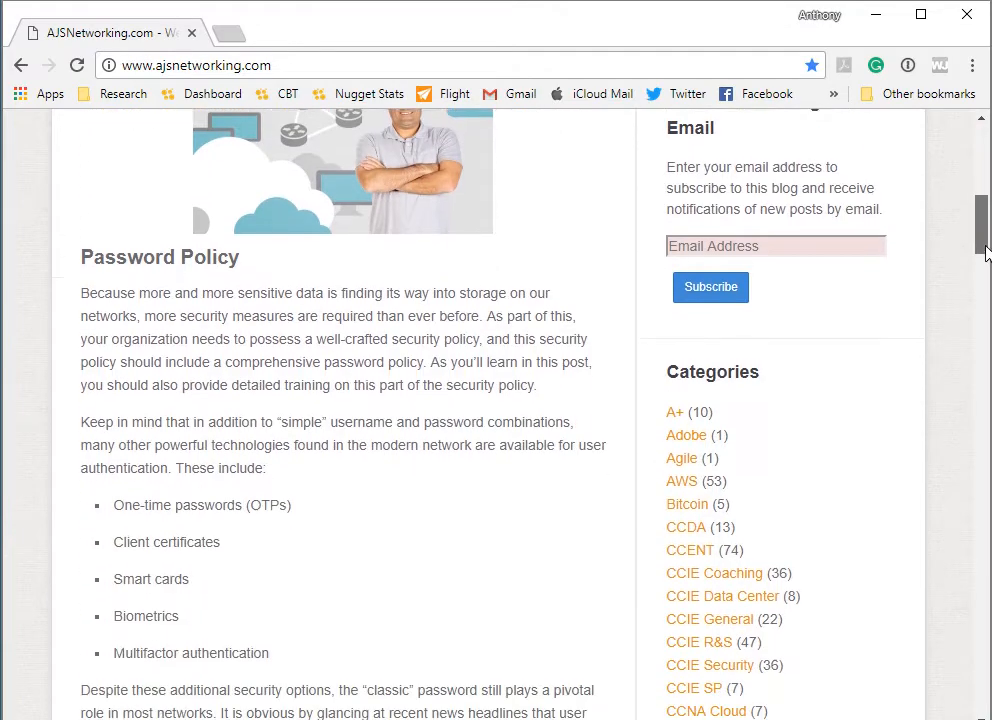
scroll("down", 3)
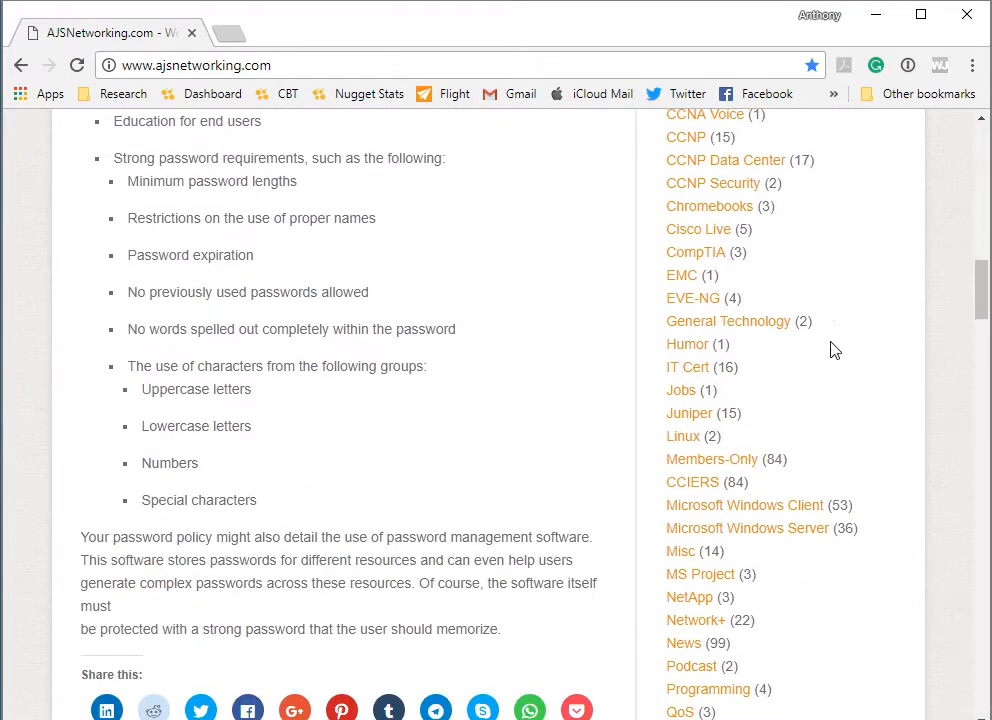
left_click(692, 298)
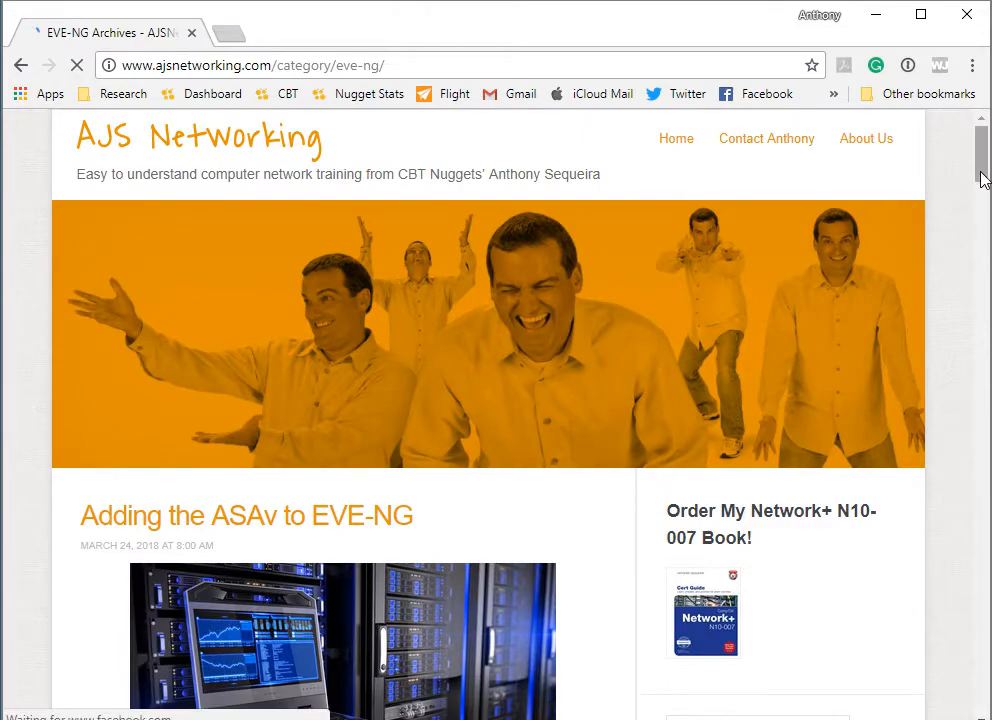
scroll("down", 3)
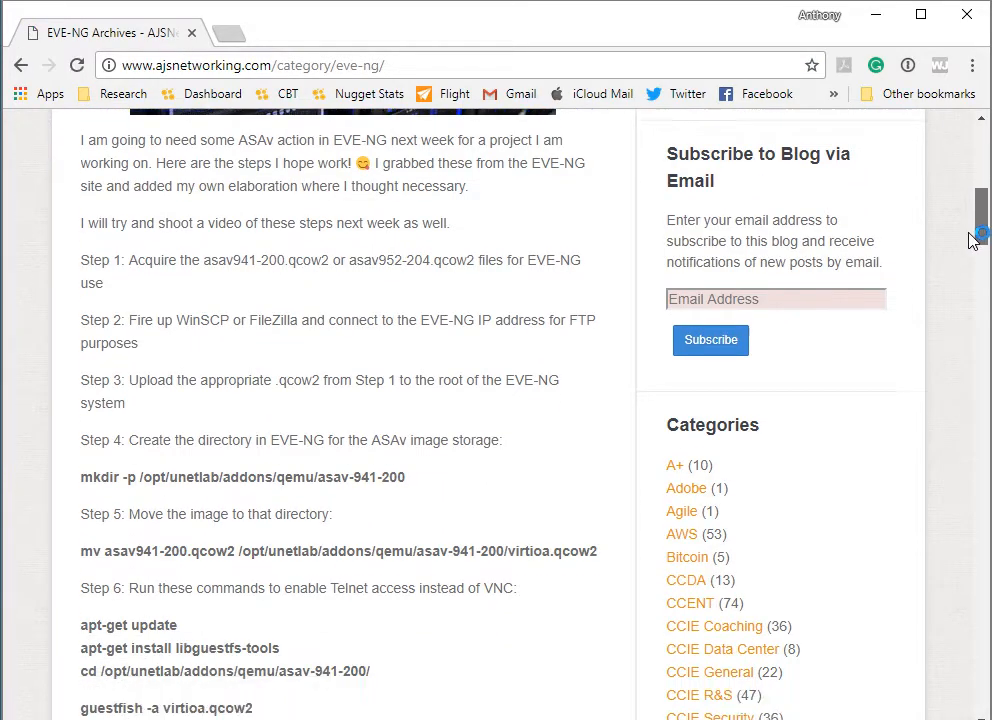
scroll("down", 3)
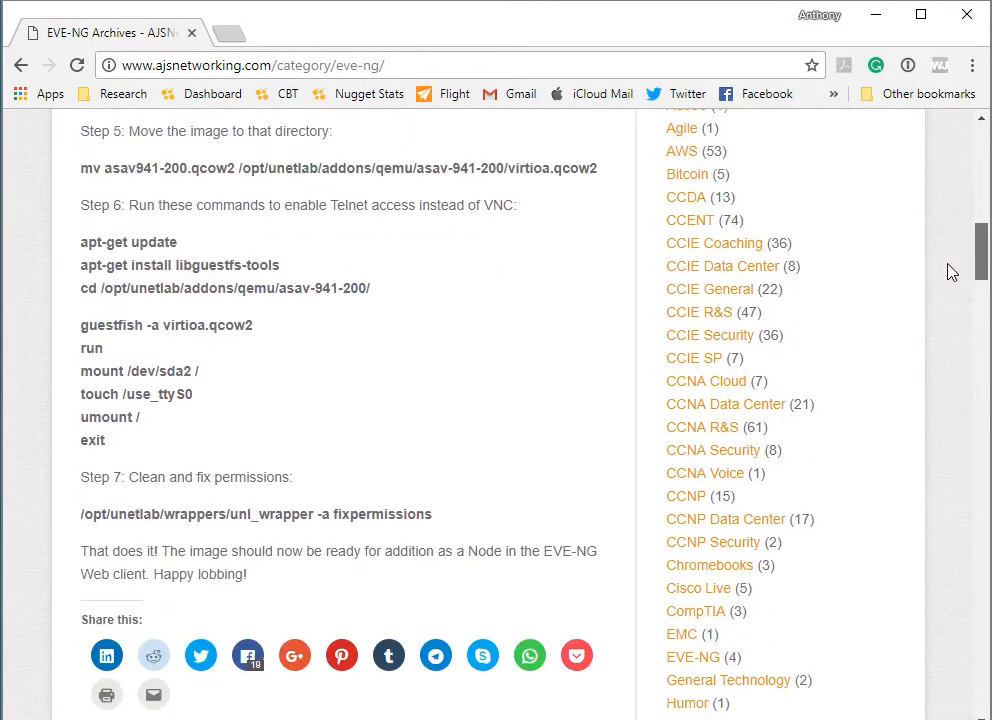
left_click_drag(104, 347, 432, 513)
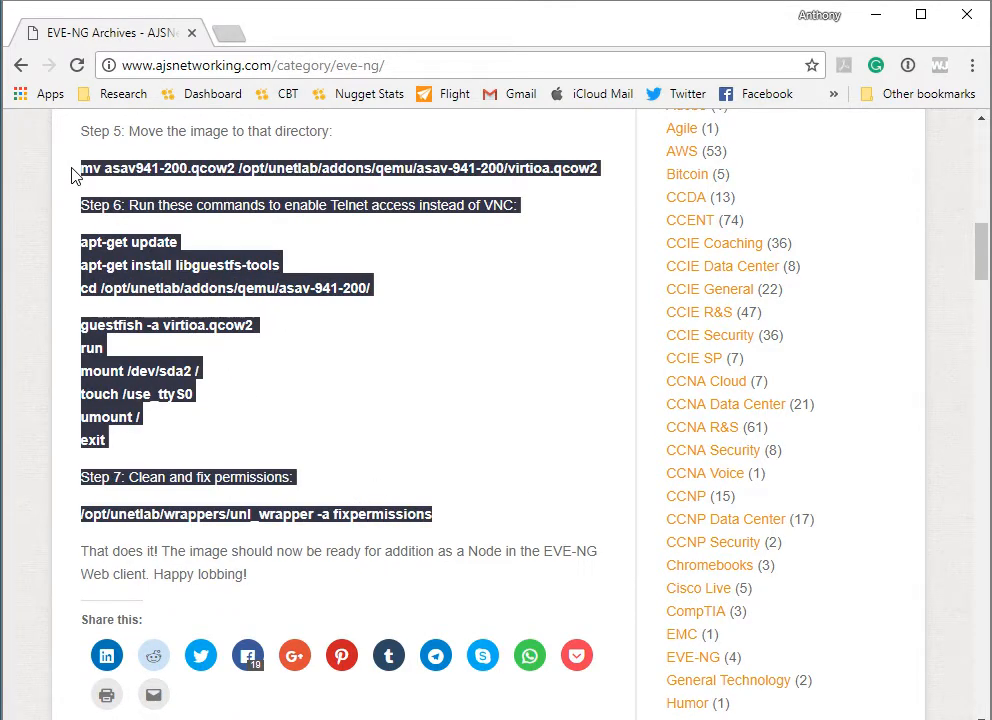
scroll("up", 3)
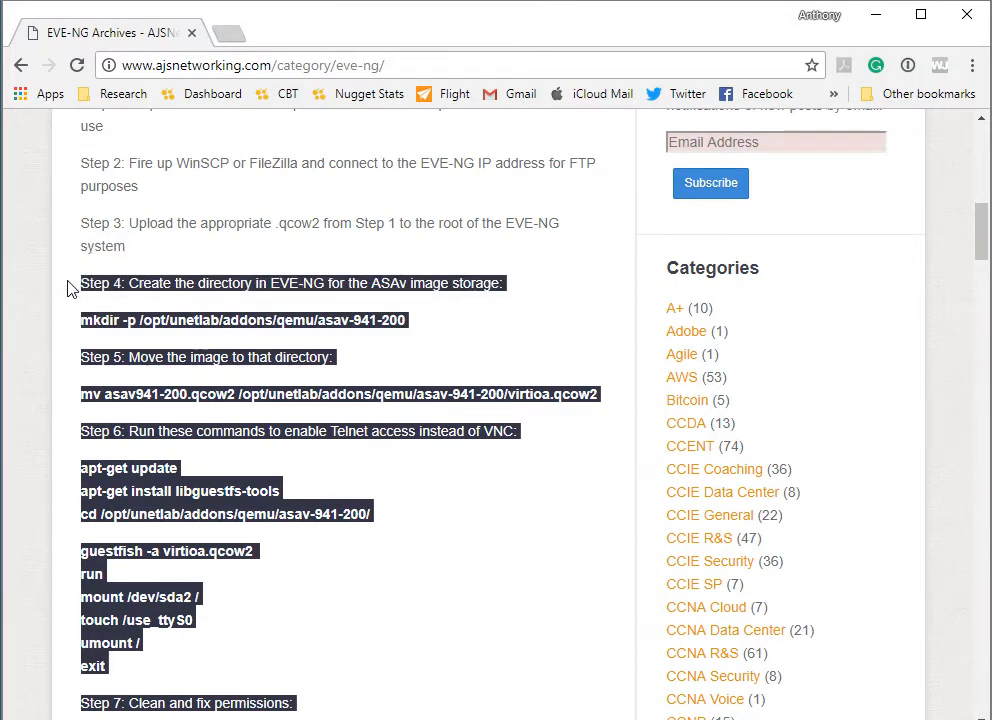
right_click(155, 283)
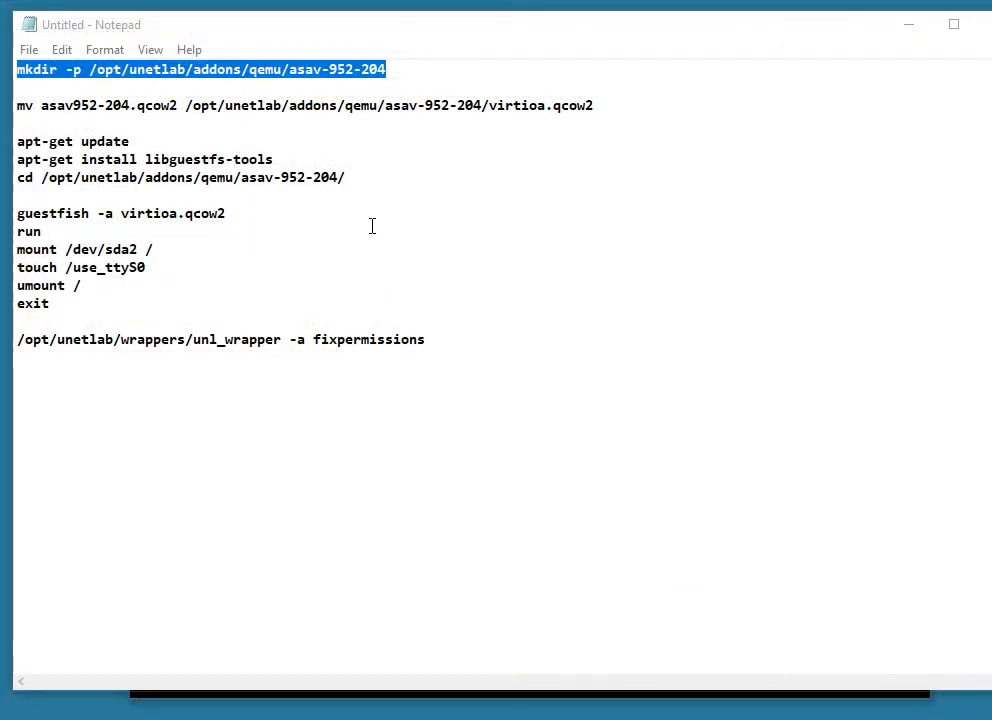
- Copy the mkdir -p command for the asav-952-204 image directory from Notepad
right_click(200, 69)
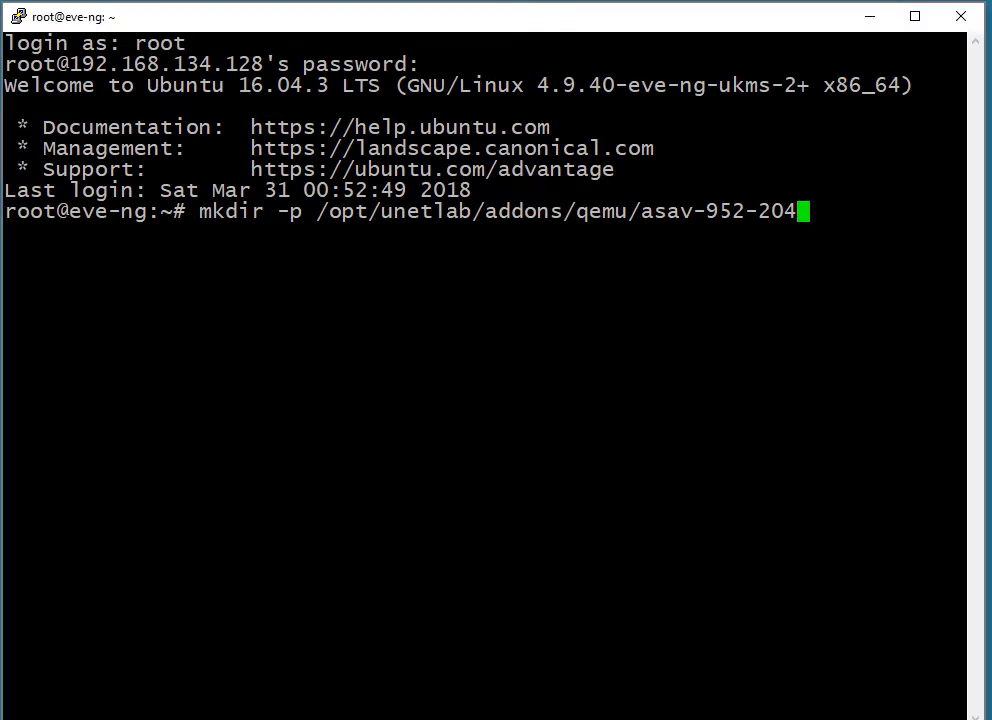
- Create the asav-952-204 folder, install libguestfs-tools, and cd into /opt/unetlab/addons/qemu/asav-952-204/
key("Return")
type("apt-get update")
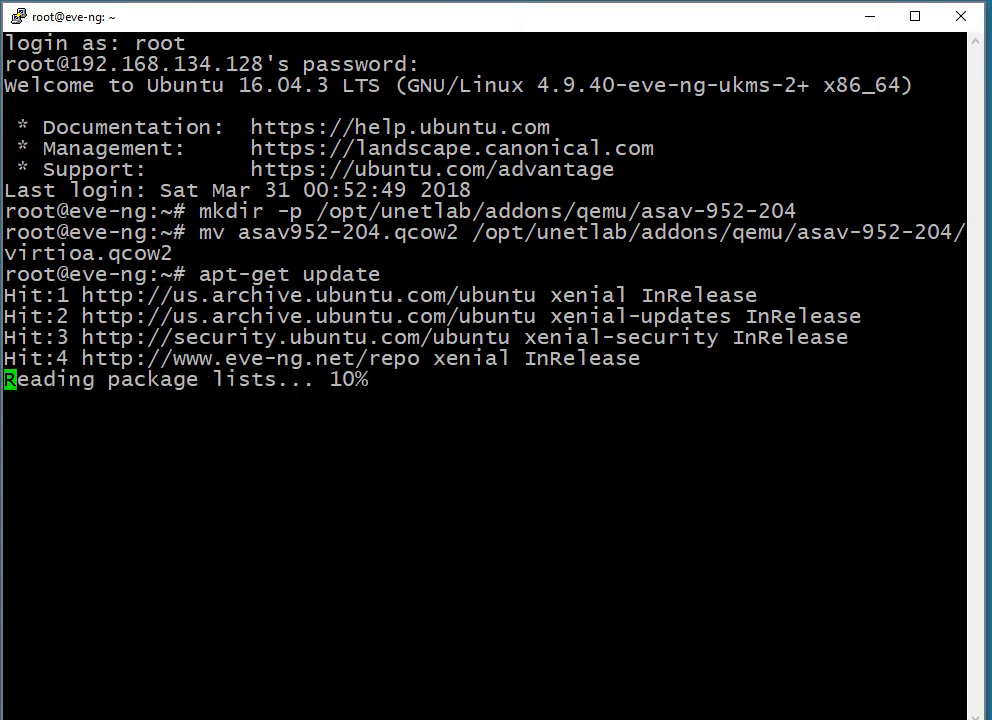
type("apt-get install libguestfs-tools")
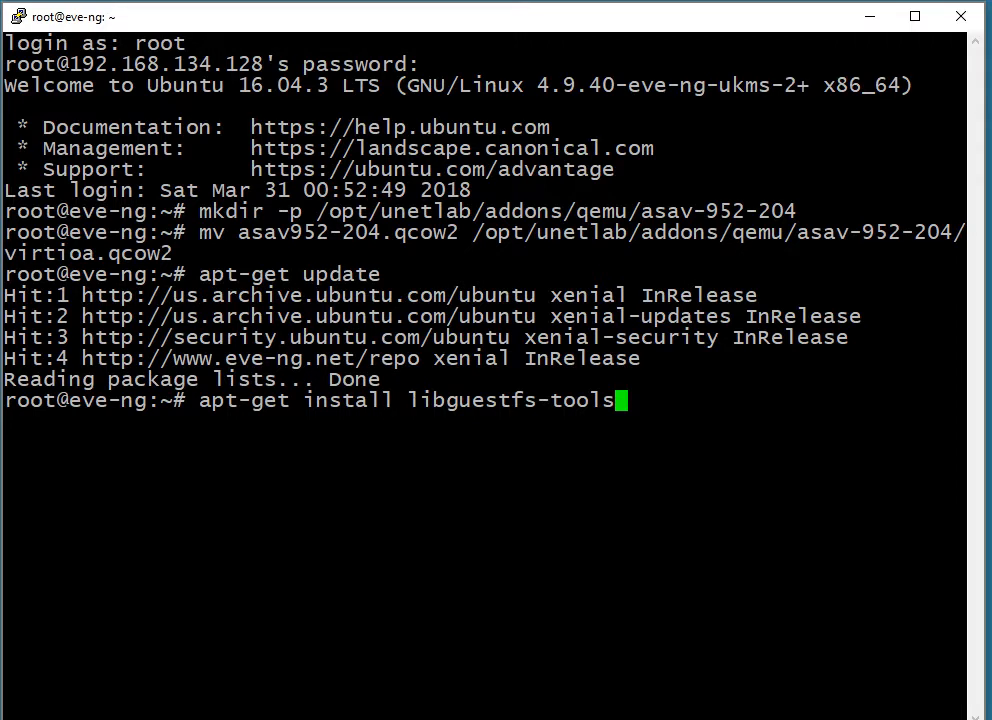
key("Return")
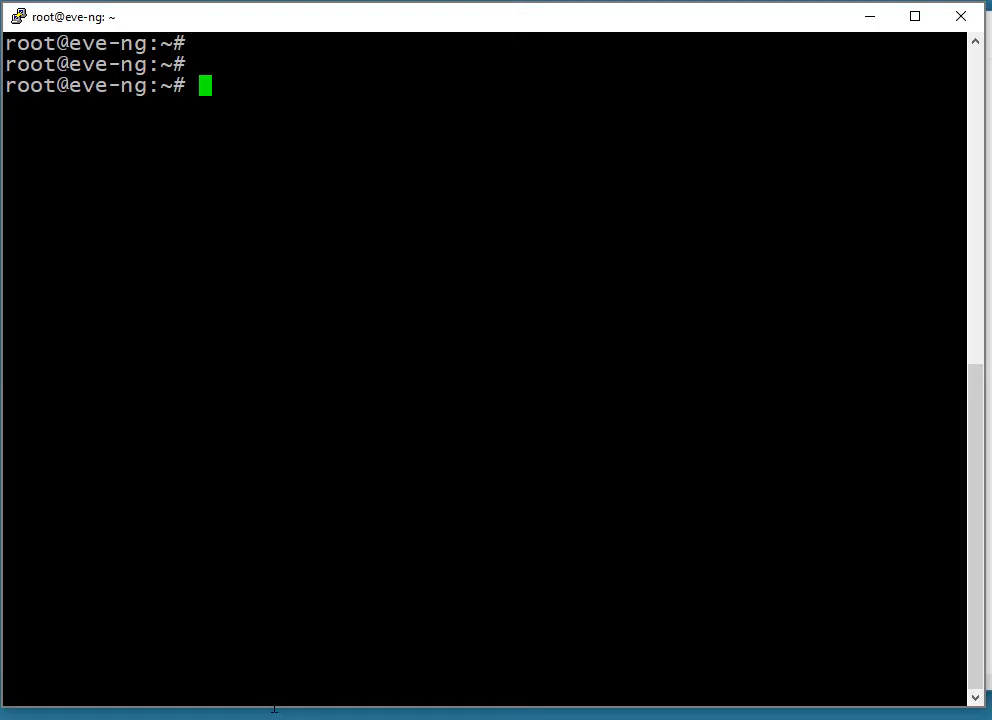
type("cd /opt/unetlab/addons/qemu/asav-952-204/")
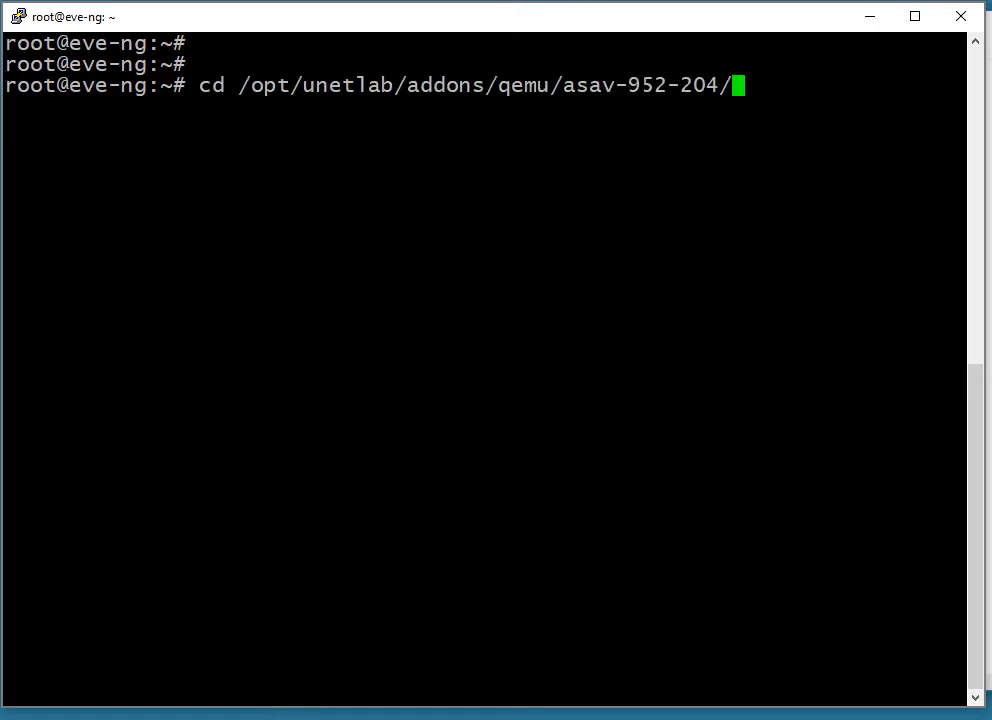
key("Return")
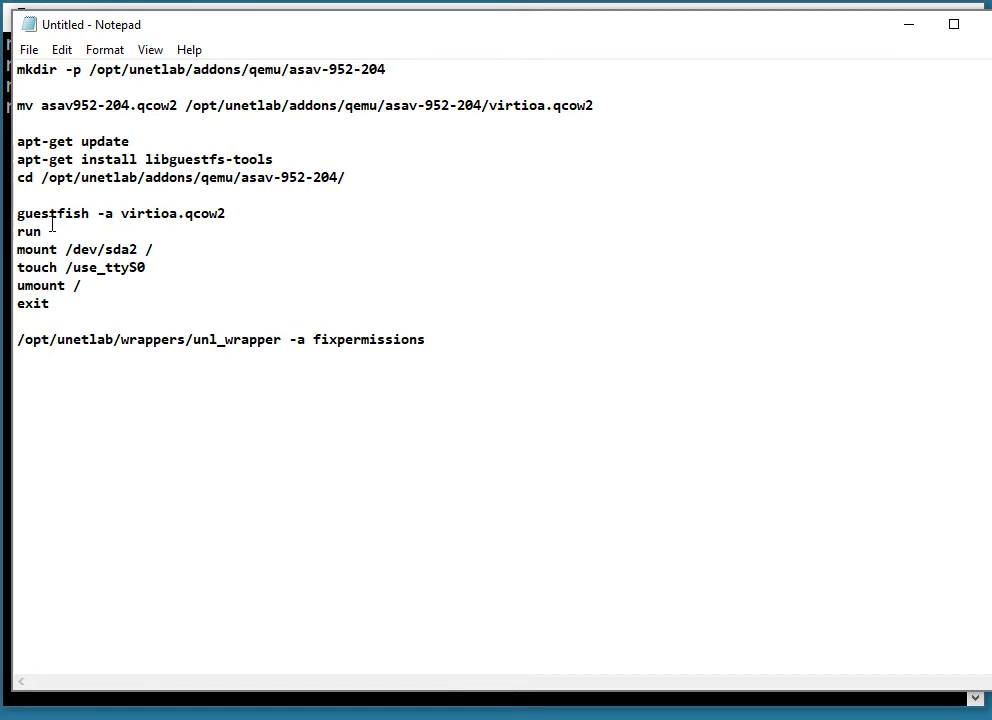
- Select the guestfish lines that mount virtioa.qcow2 and create the use_ttyS0 marker
triple_click(120, 213)
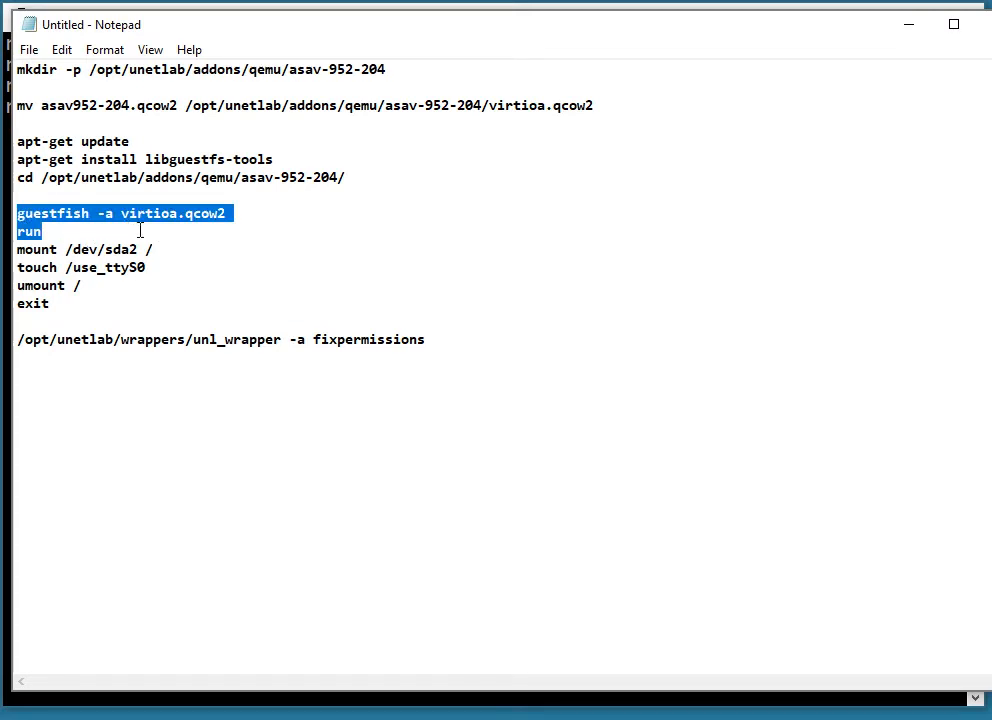
left_click_drag(140, 231, 175, 249)
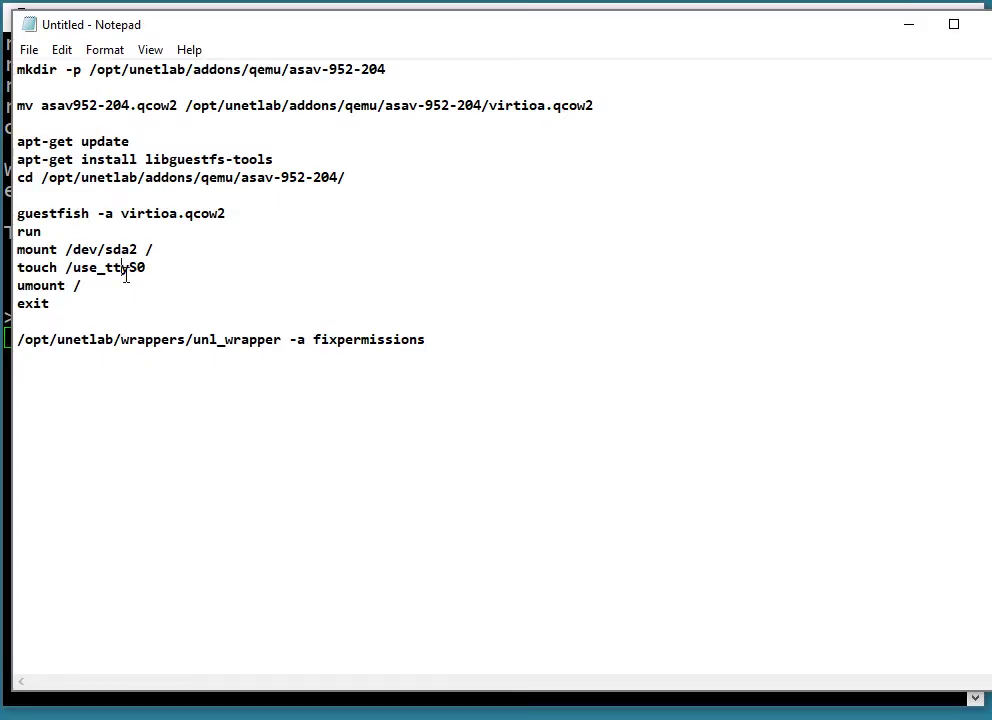
left_click_drag(17, 249, 84, 290)
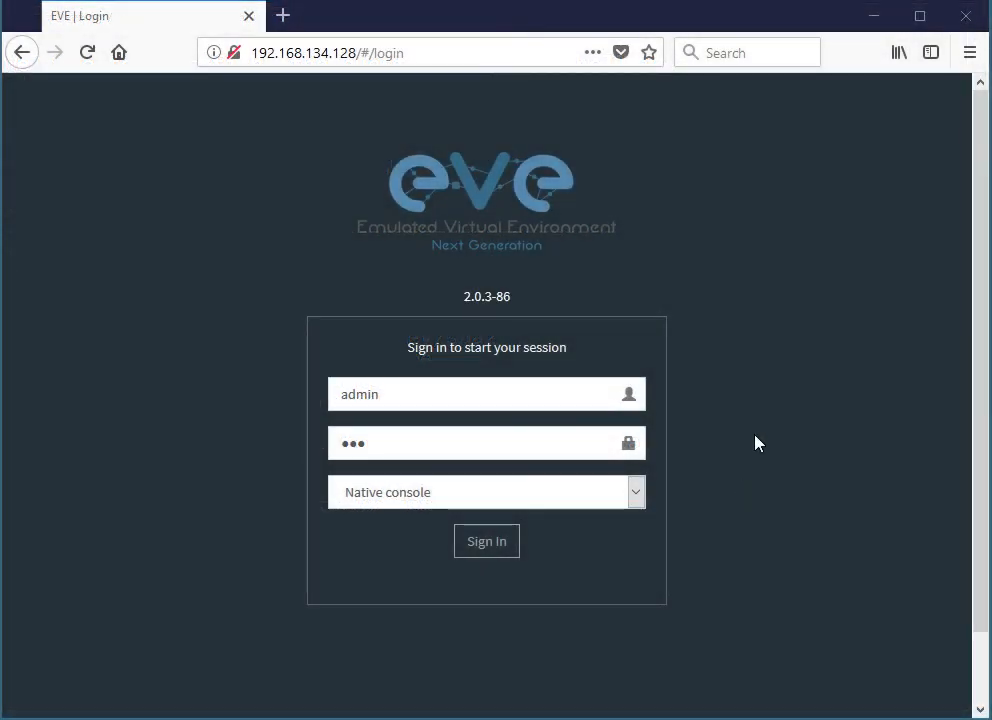
mouse_move(541, 262)
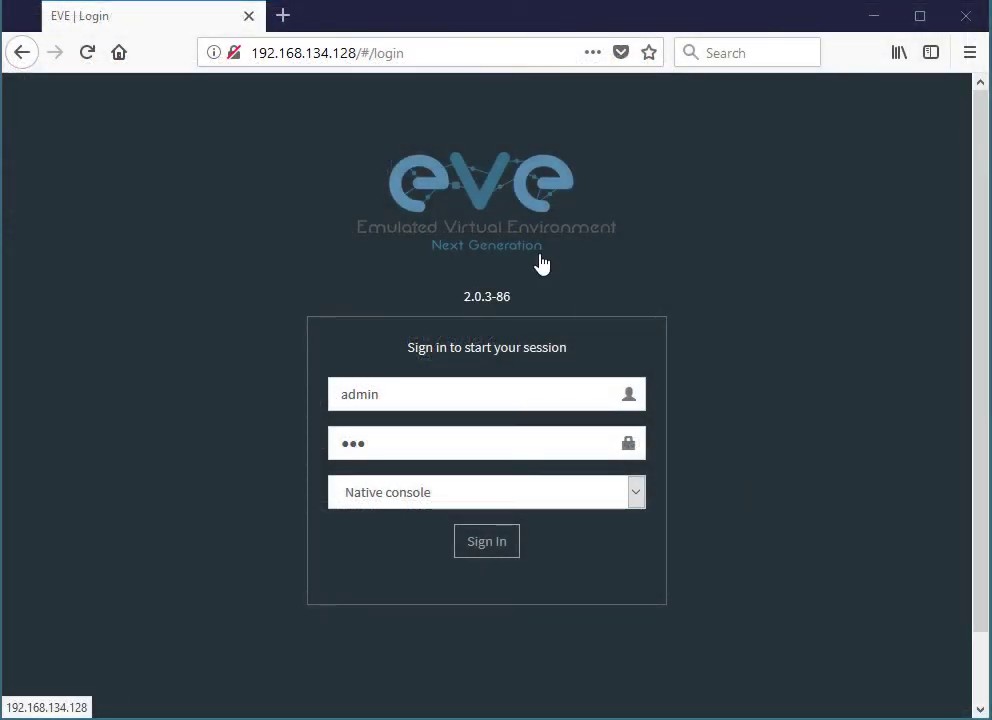
mouse_move(420, 330)
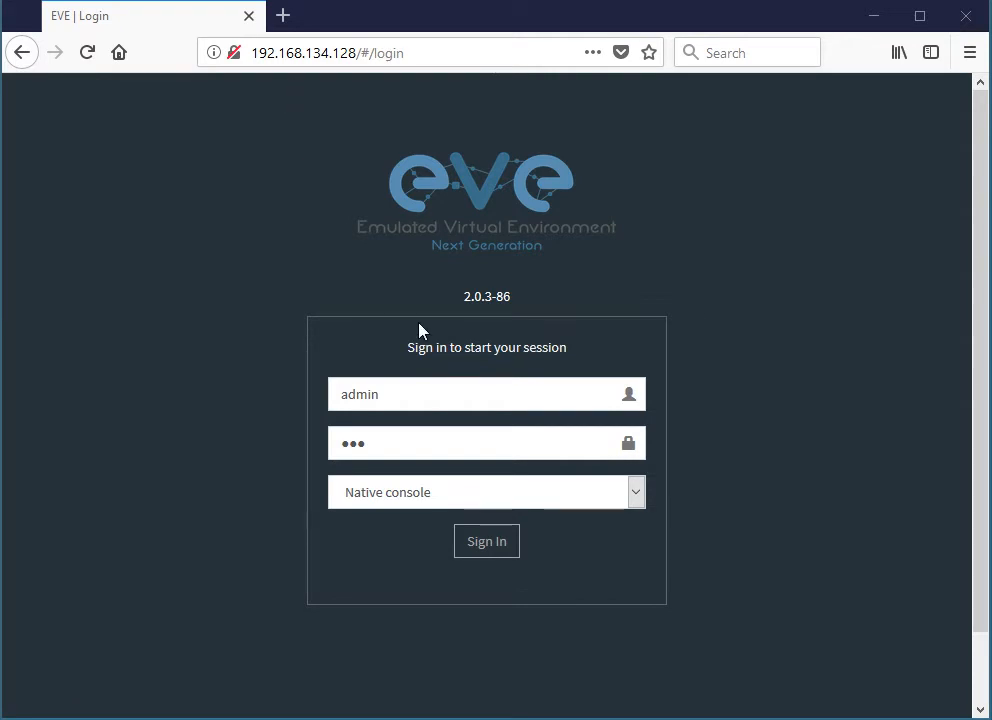
mouse_move(487, 541)
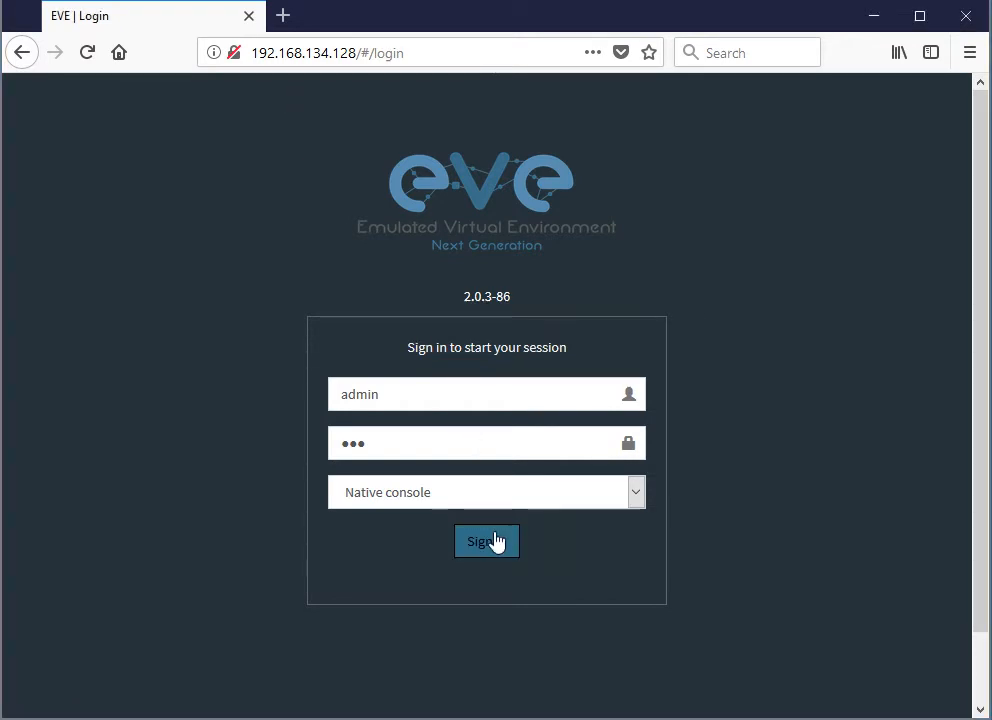
- Sign in to the EVE-NG web interface with the admin credentials
left_click(487, 541)
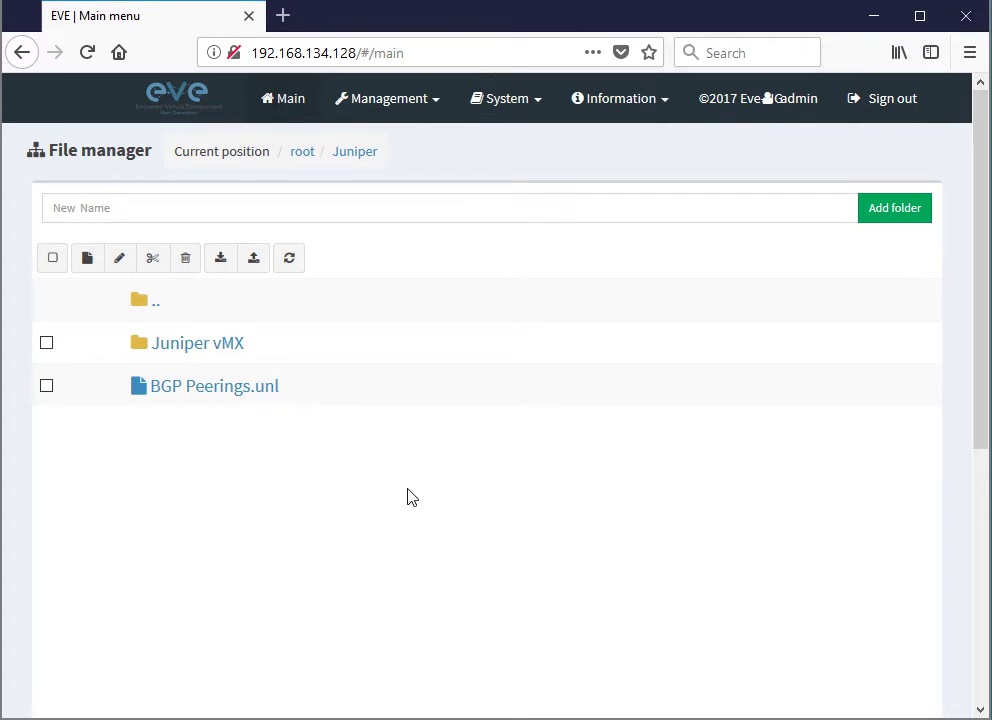
mouse_move(378, 262)
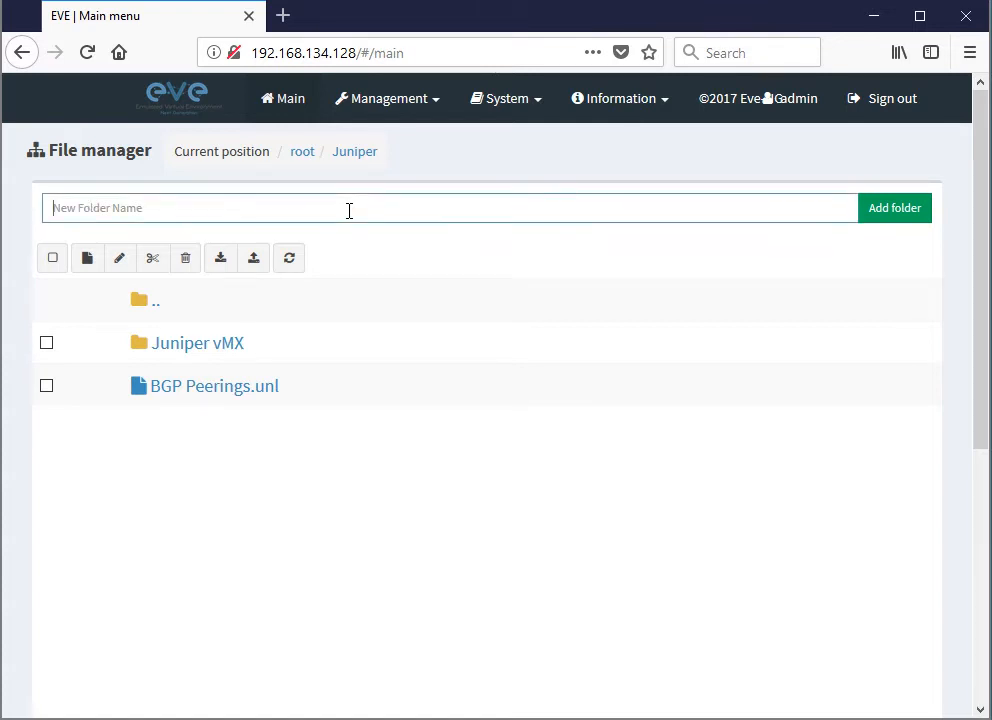
mouse_move(428, 267)
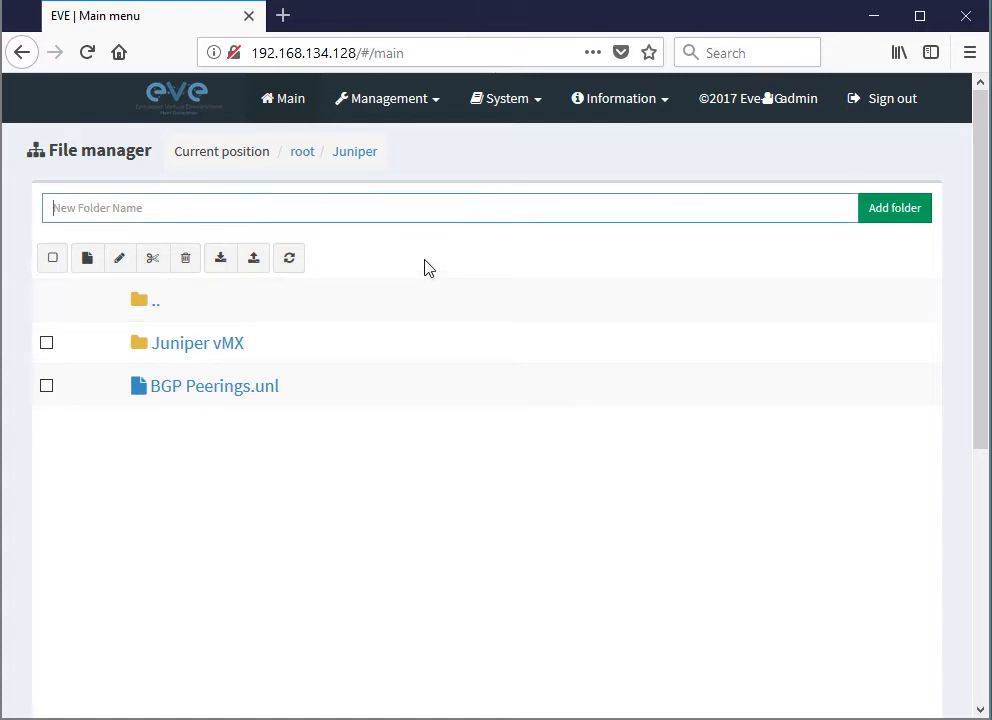
mouse_move(302, 151)
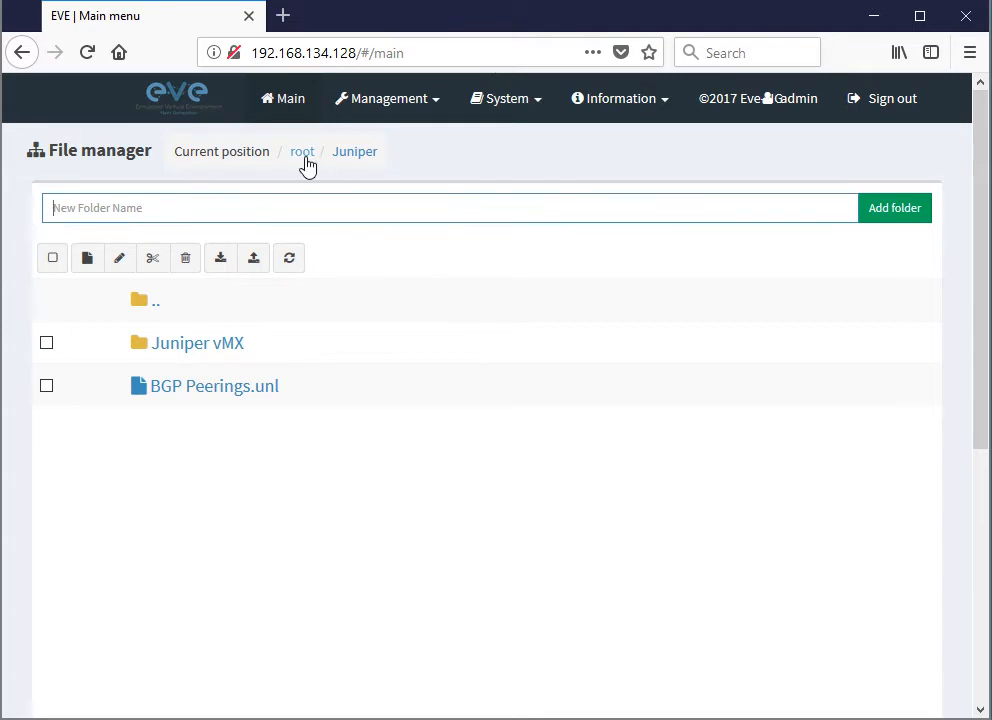
- Create a folder named Tests at the root level
left_click(302, 151)
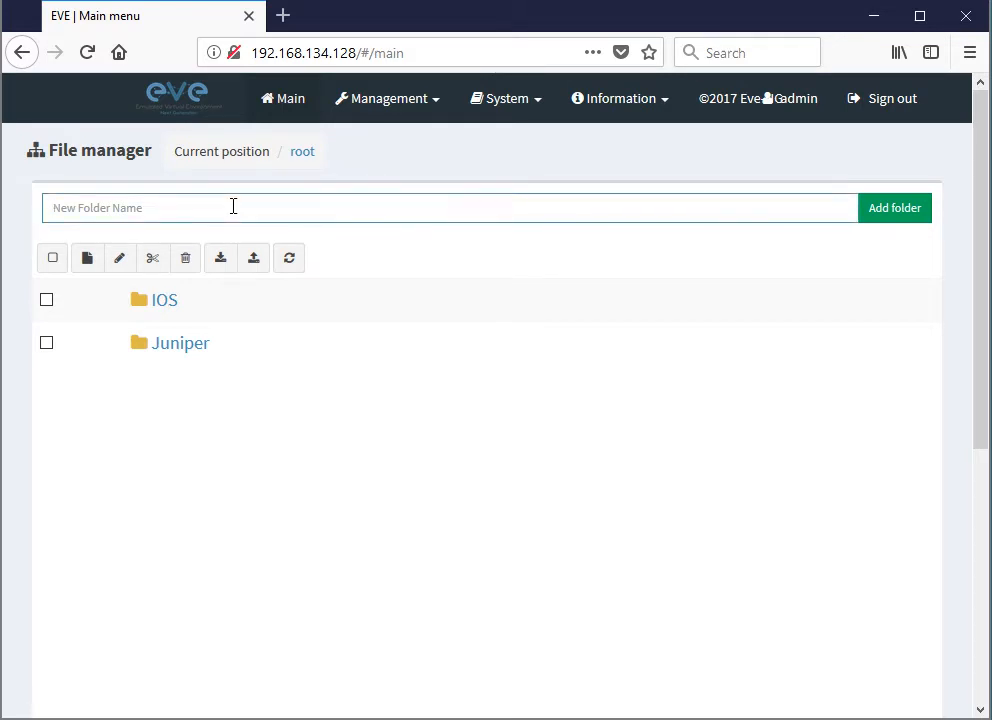
type("Tests")
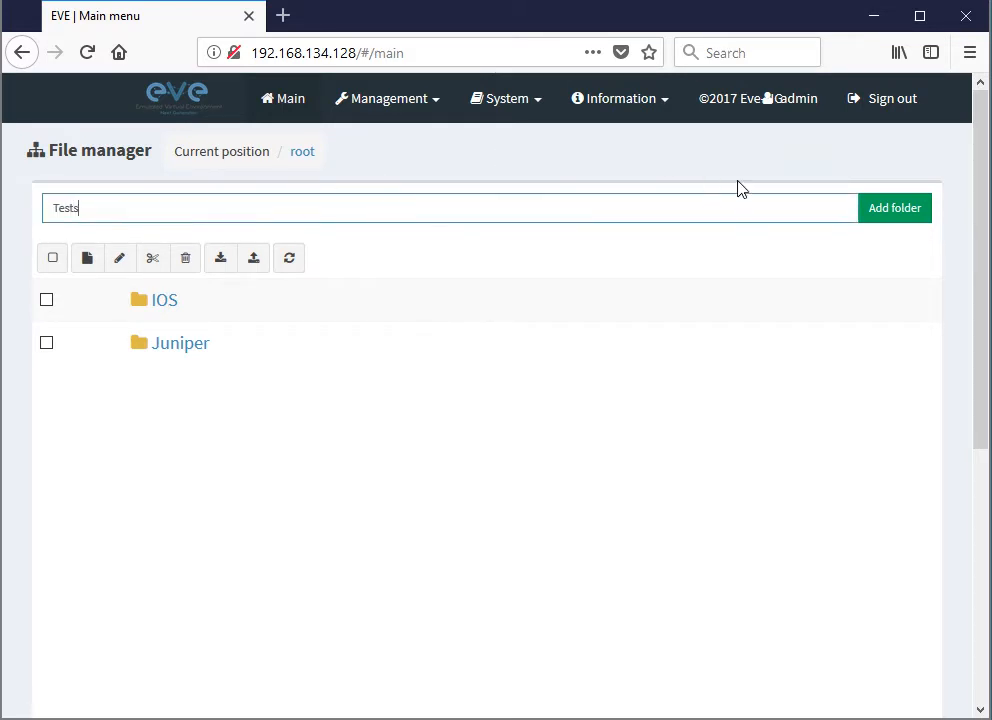
left_click(894, 207)
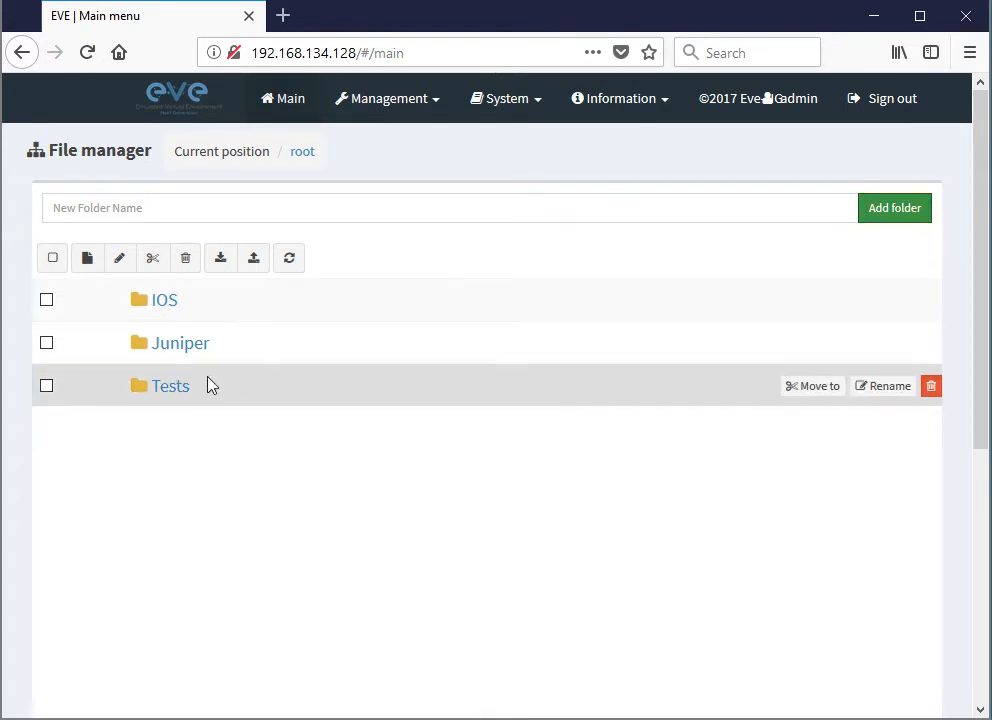
- Inside Tests, create and save a new lab named ASAv Test
left_click(170, 385)
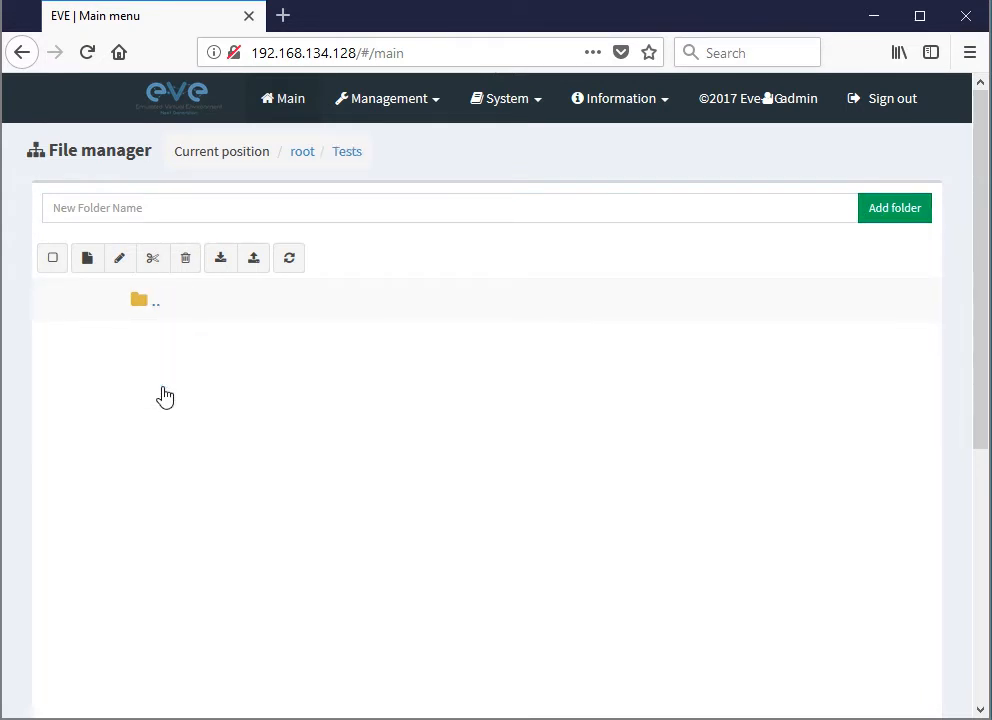
mouse_move(87, 258)
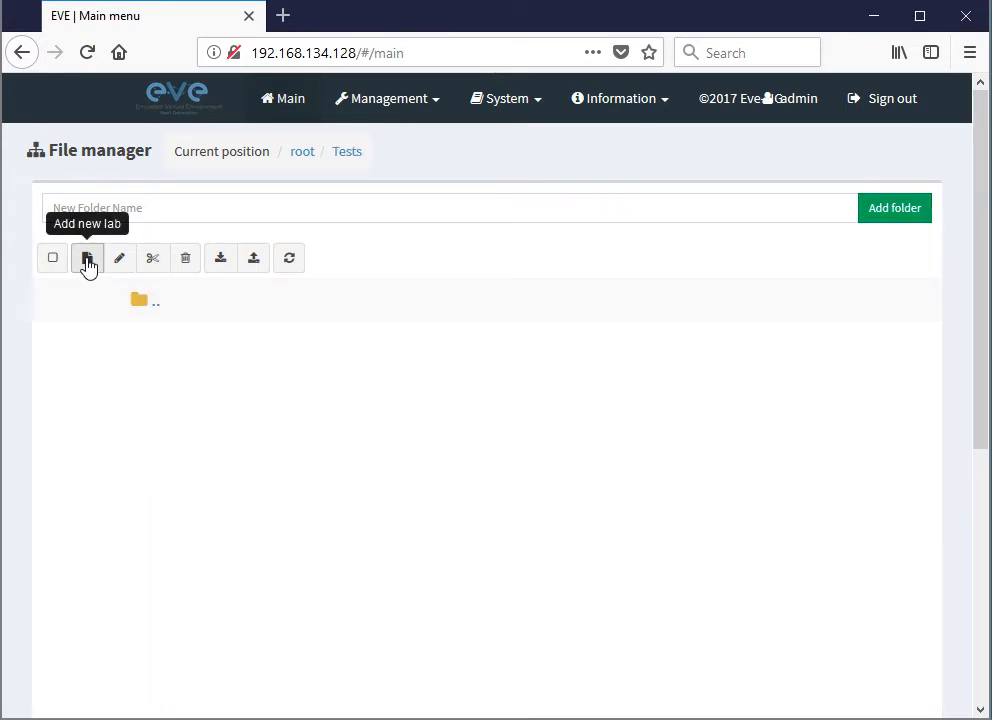
left_click(87, 258)
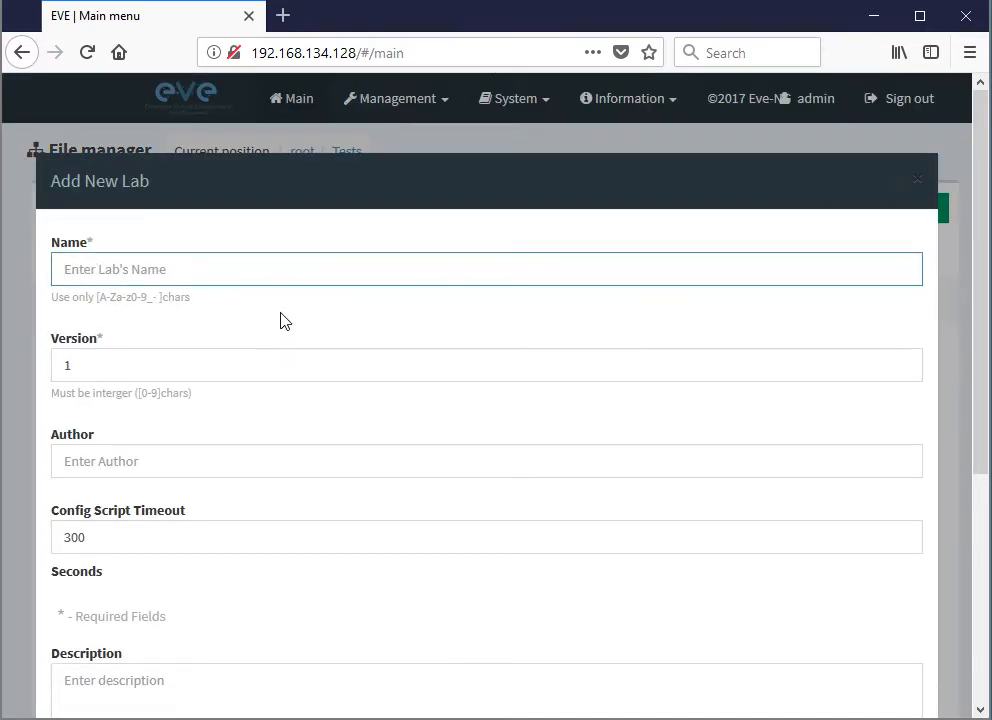
type("ASAv Te")
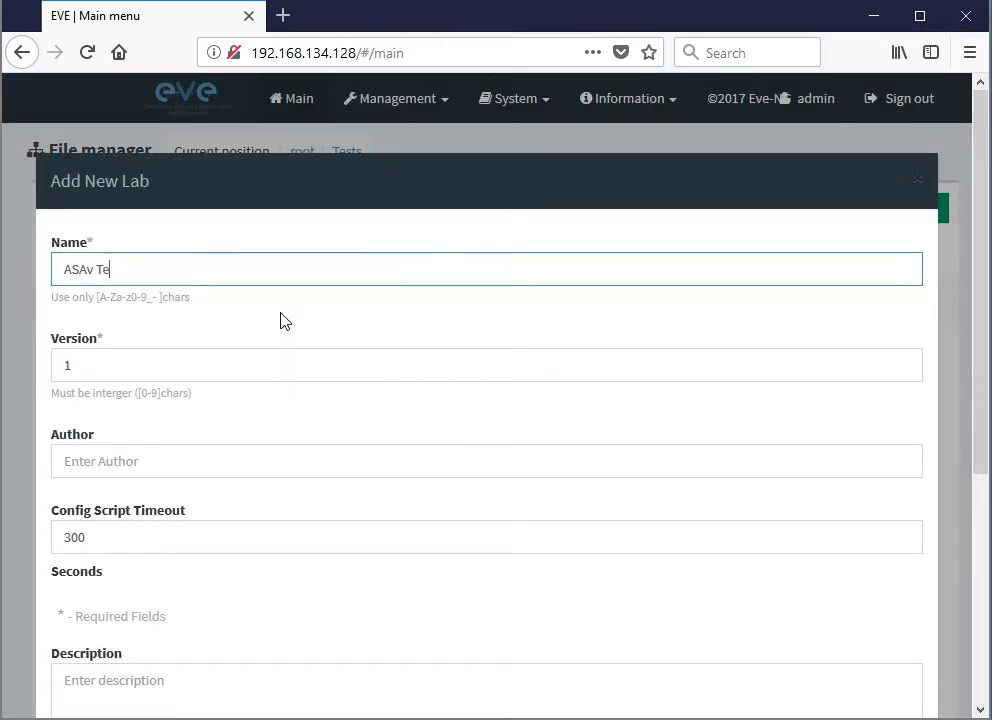
type("st")
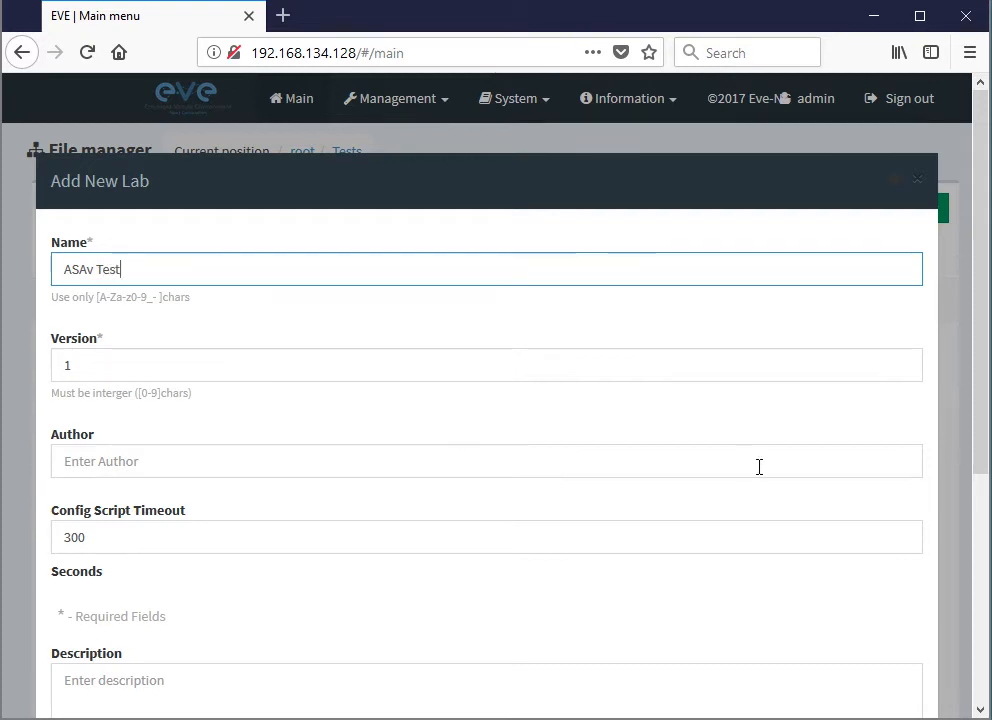
scroll("down", 3)
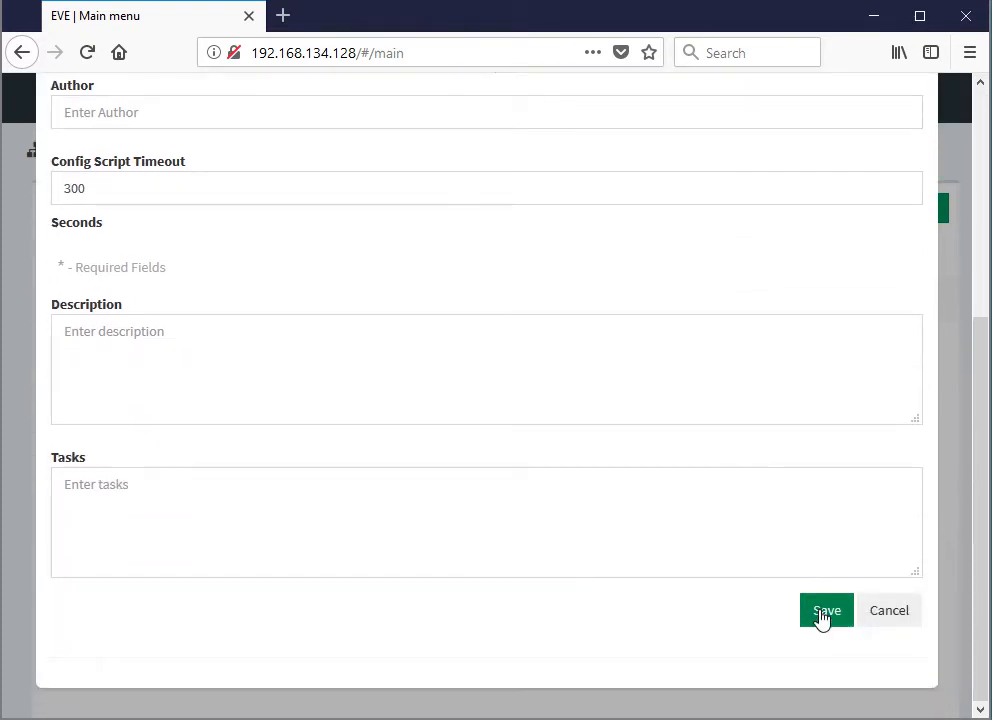
left_click(825, 611)
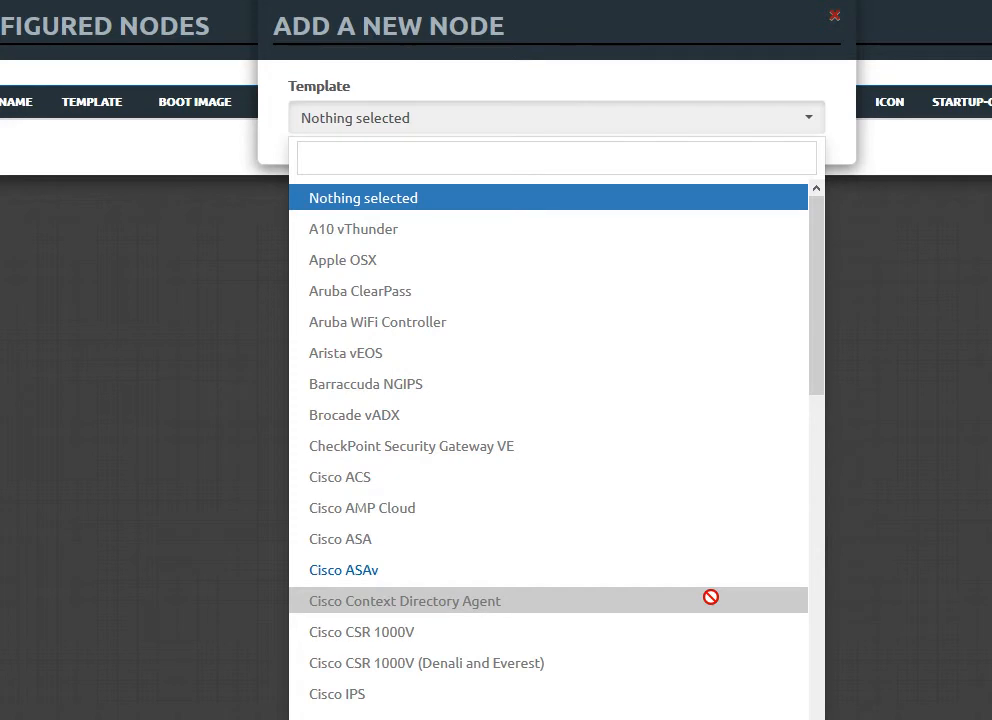
mouse_move(388, 580)
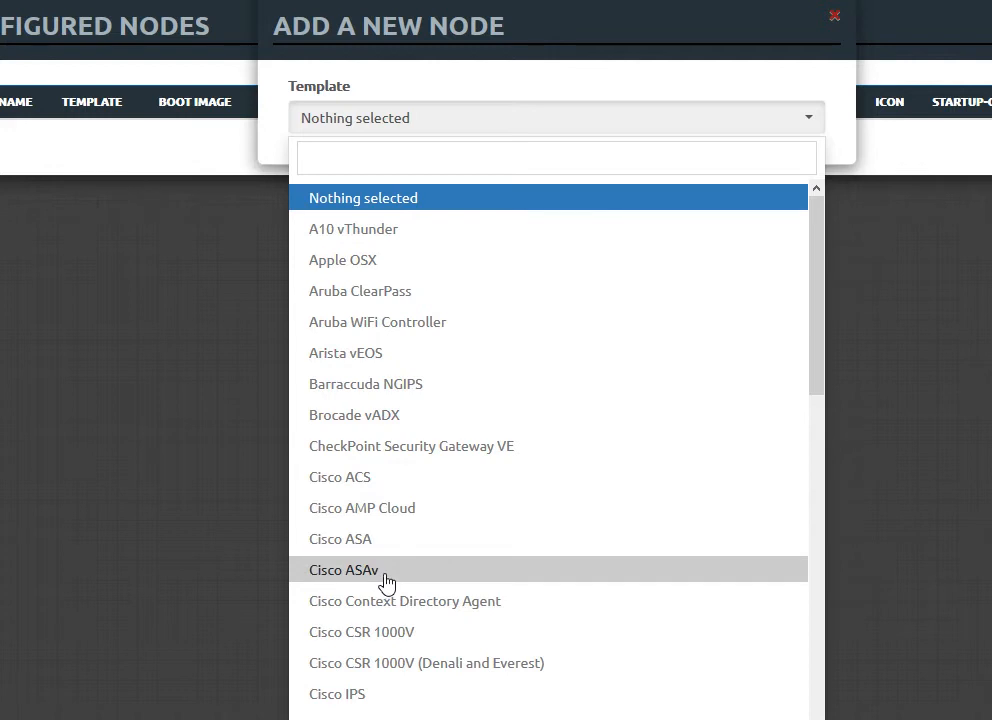
- Add two Cisco ASAv nodes with the asav-952-204 image to the ASAv Test canvas
left_click(344, 569)
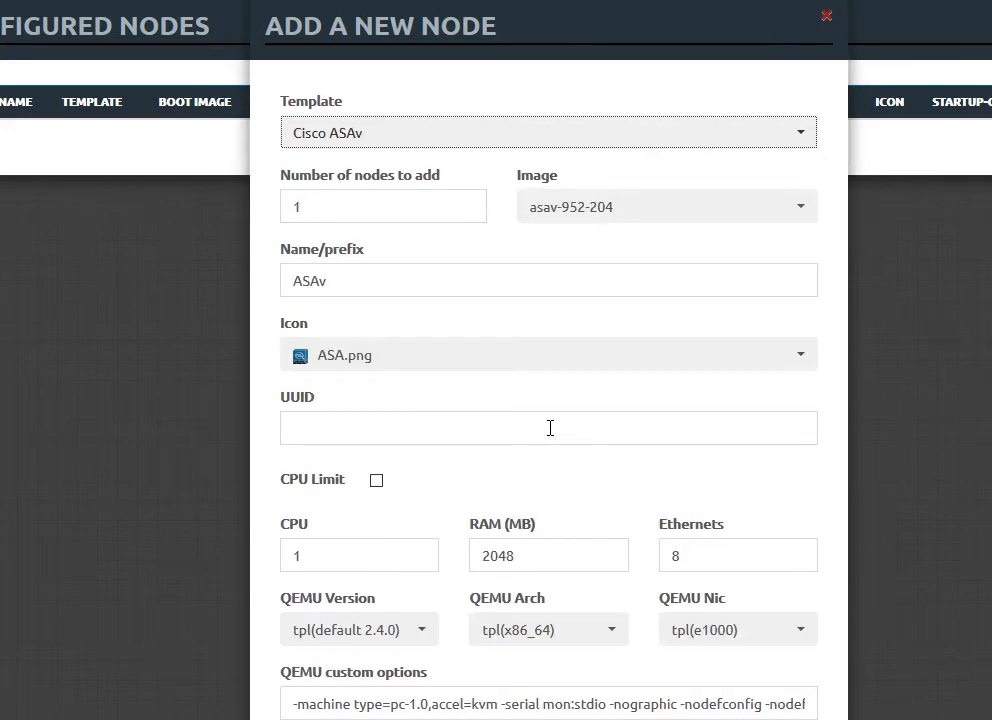
scroll("down", 3)
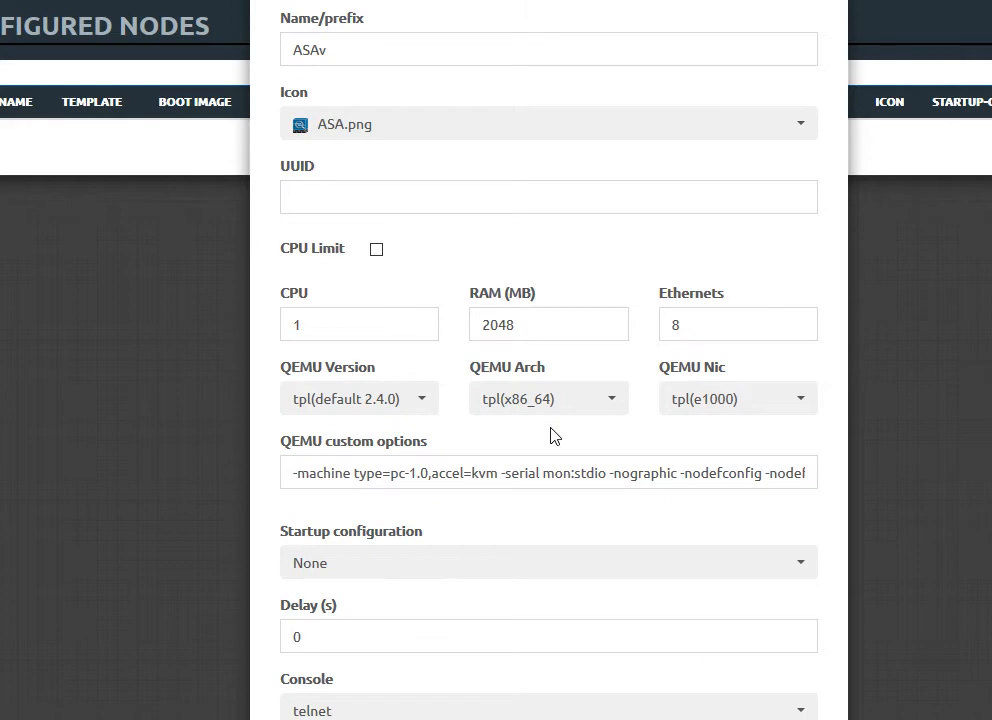
mouse_move(780, 603)
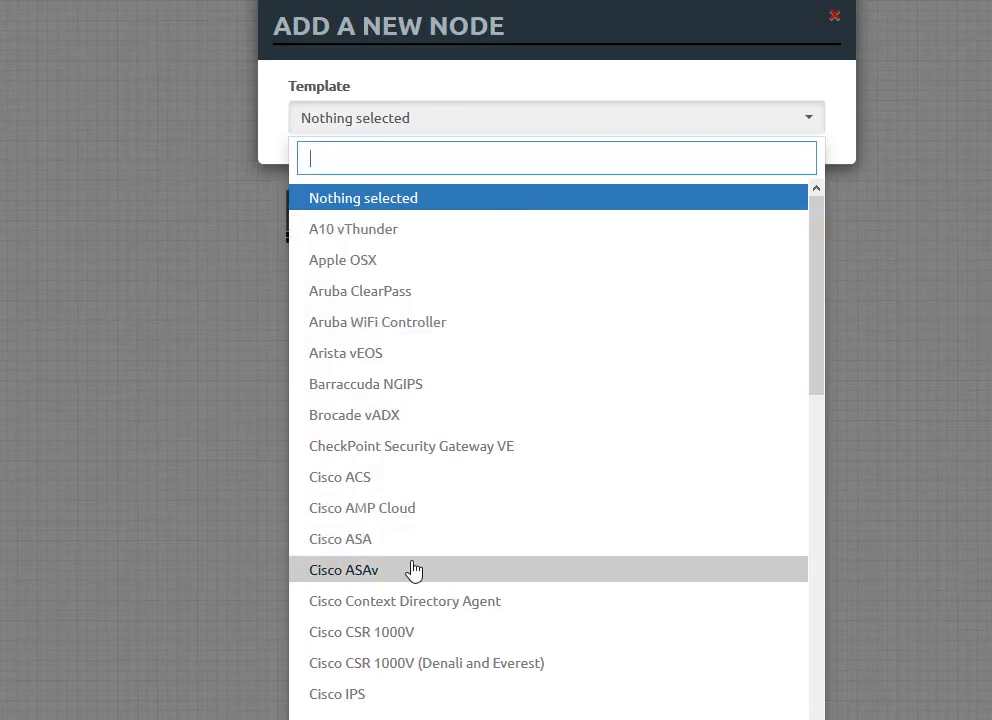
left_click(343, 569)
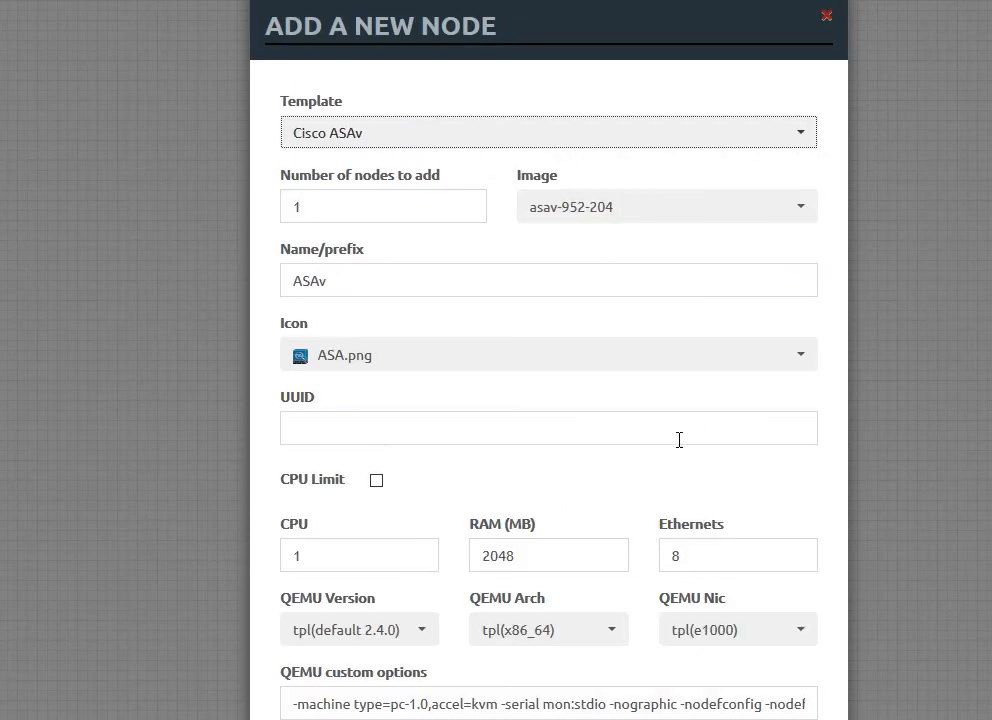
left_click(826, 15)
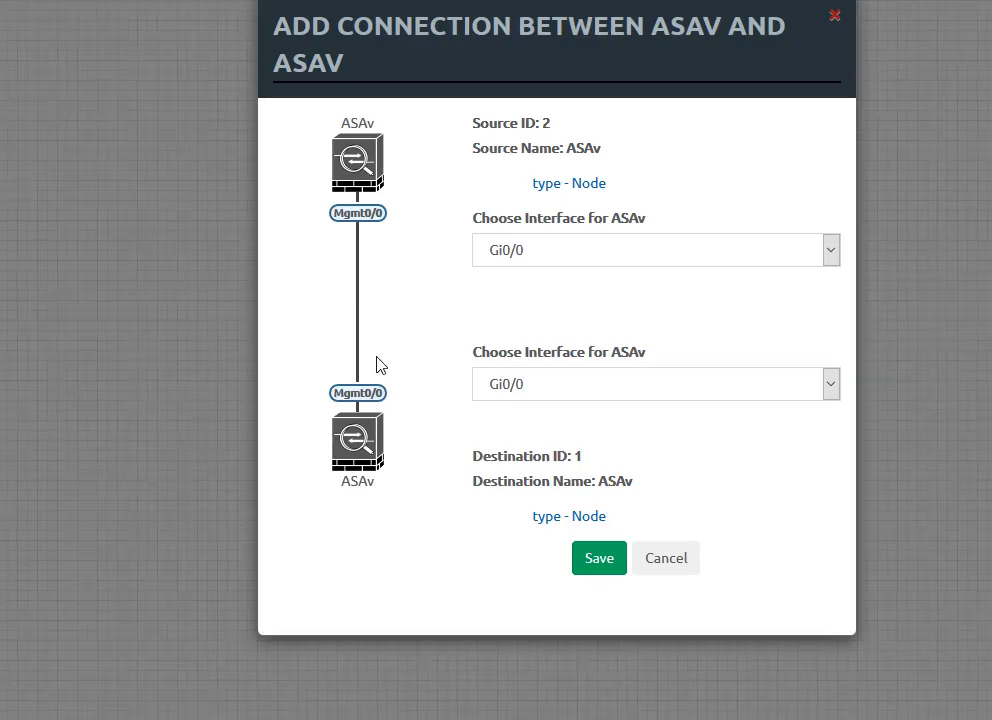
mouse_move(578, 380)
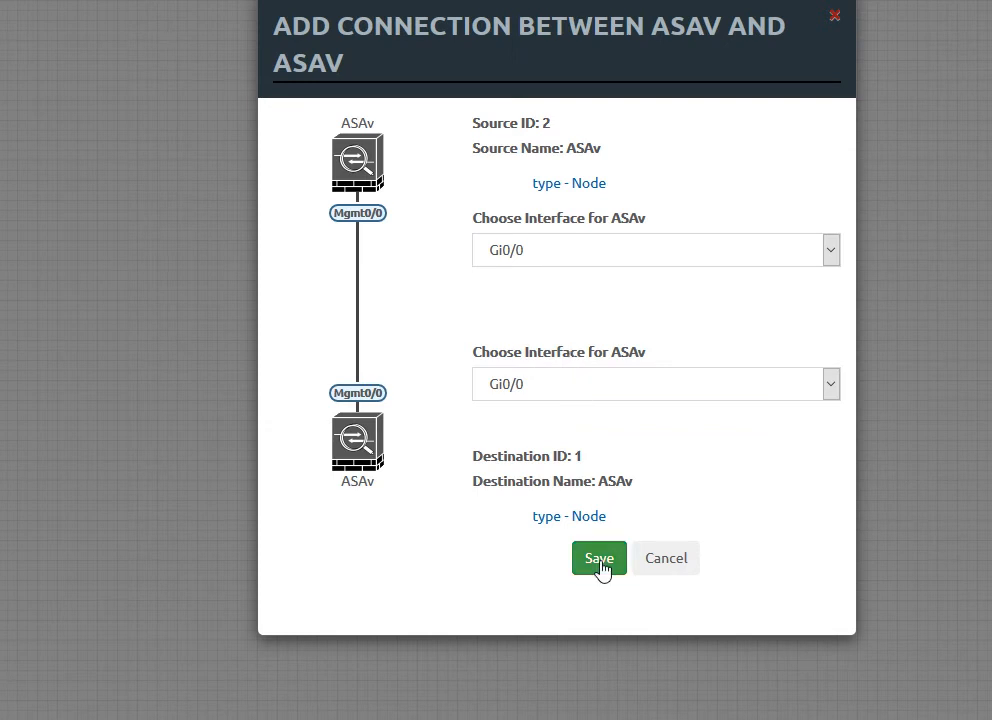
- Save a Gi0/0-to-Gi0/0 connection between the two ASAv nodes
left_click(598, 558)
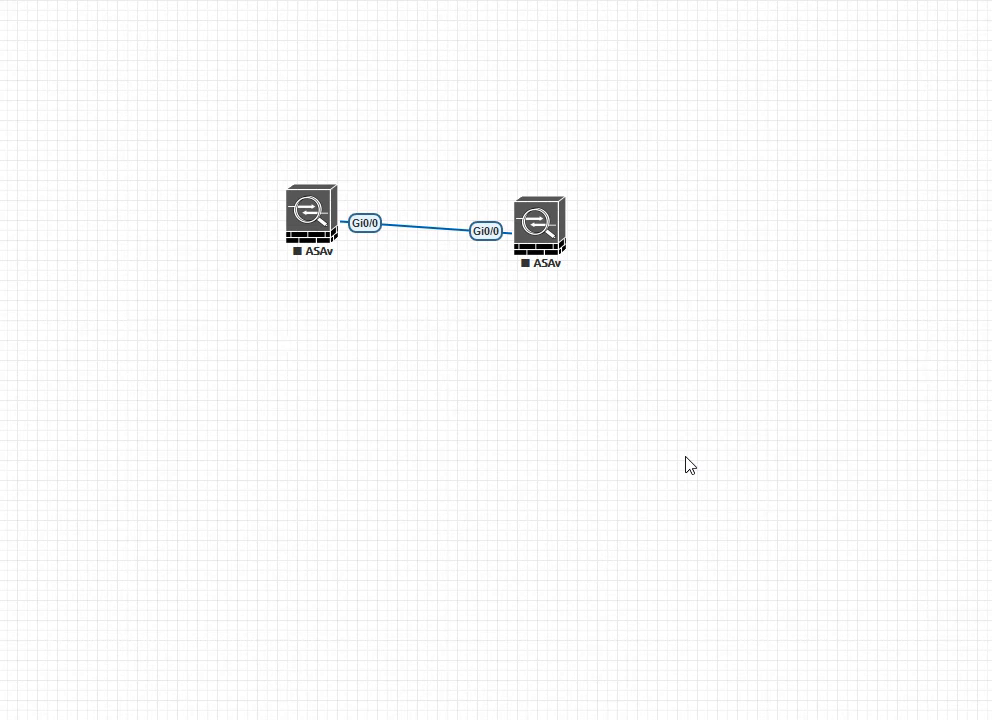
mouse_move(549, 411)
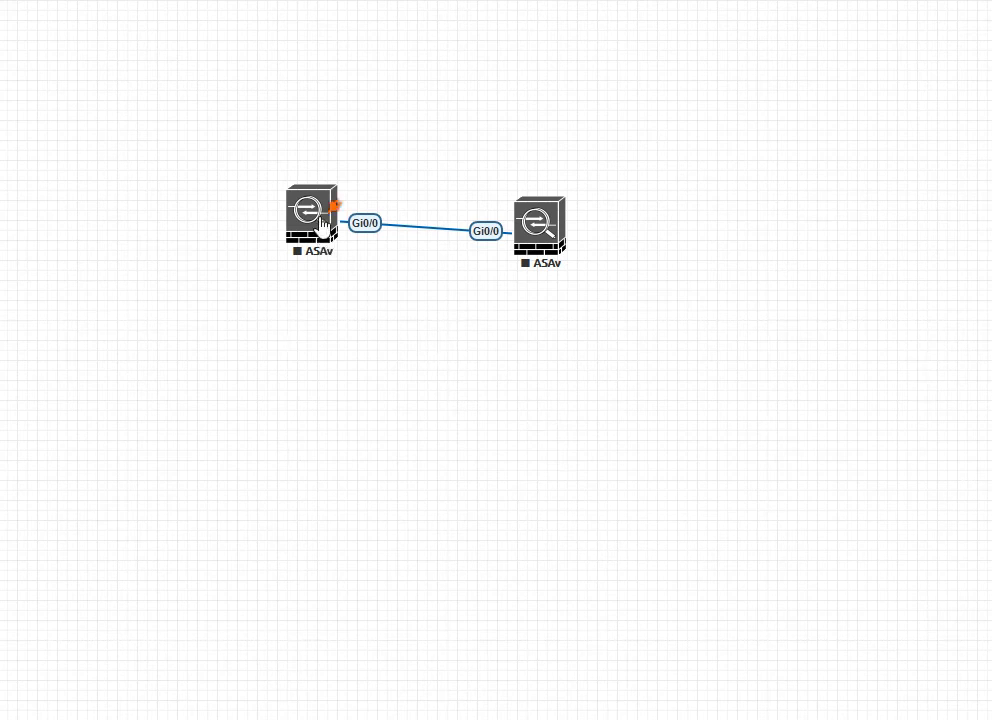
- Start the left ASAv firewall from its node context menu
right_click(312, 215)
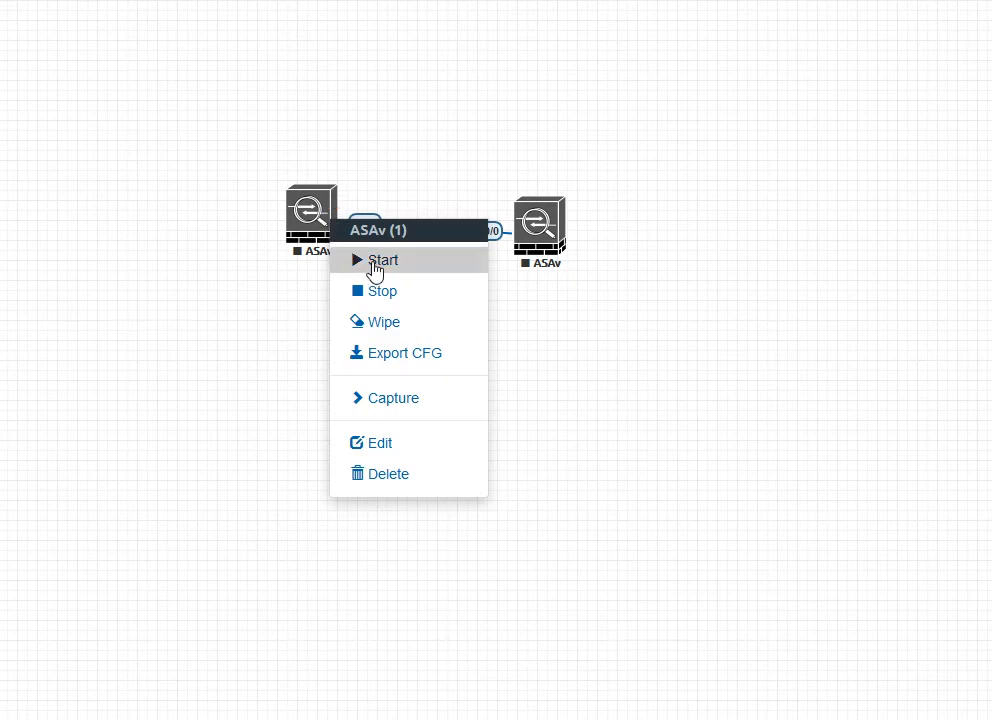
left_click(383, 260)
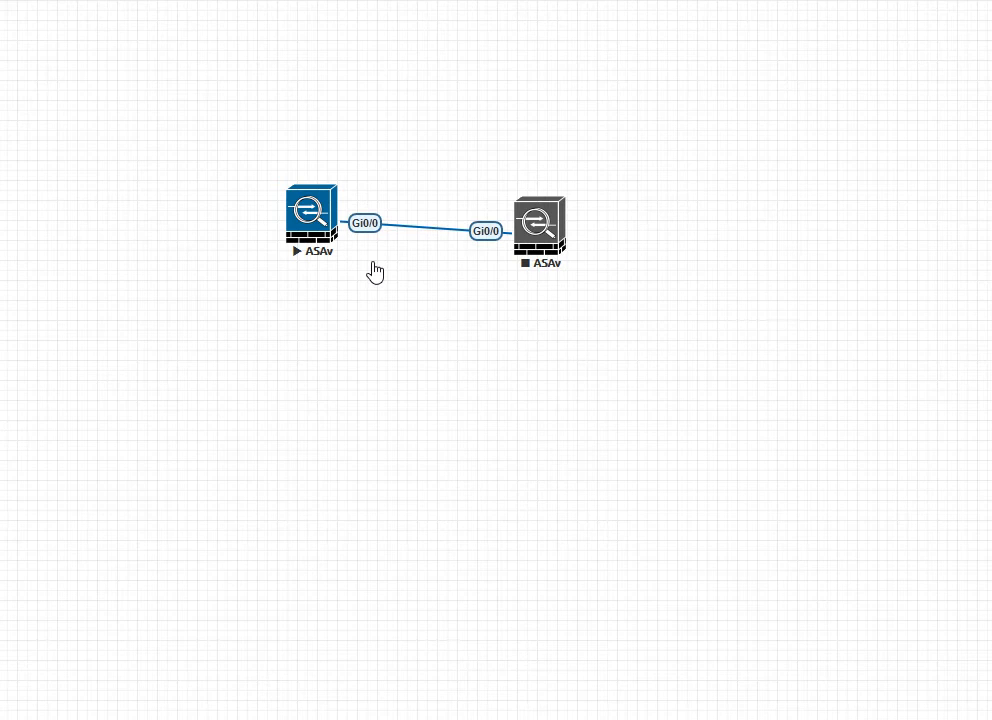
mouse_move(454, 328)
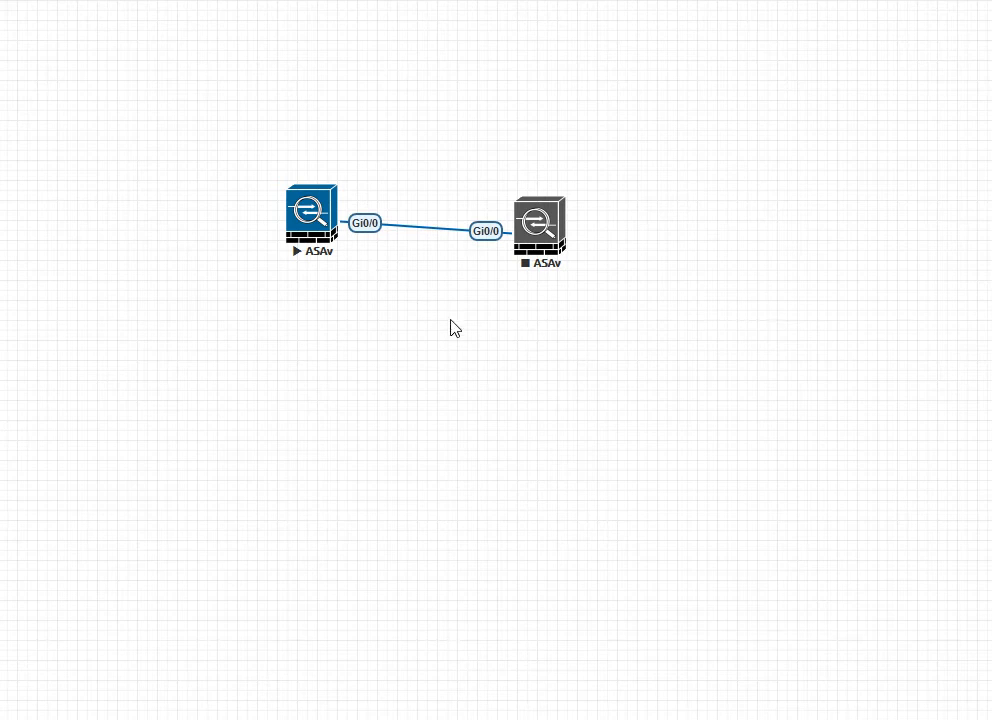
mouse_move(518, 352)
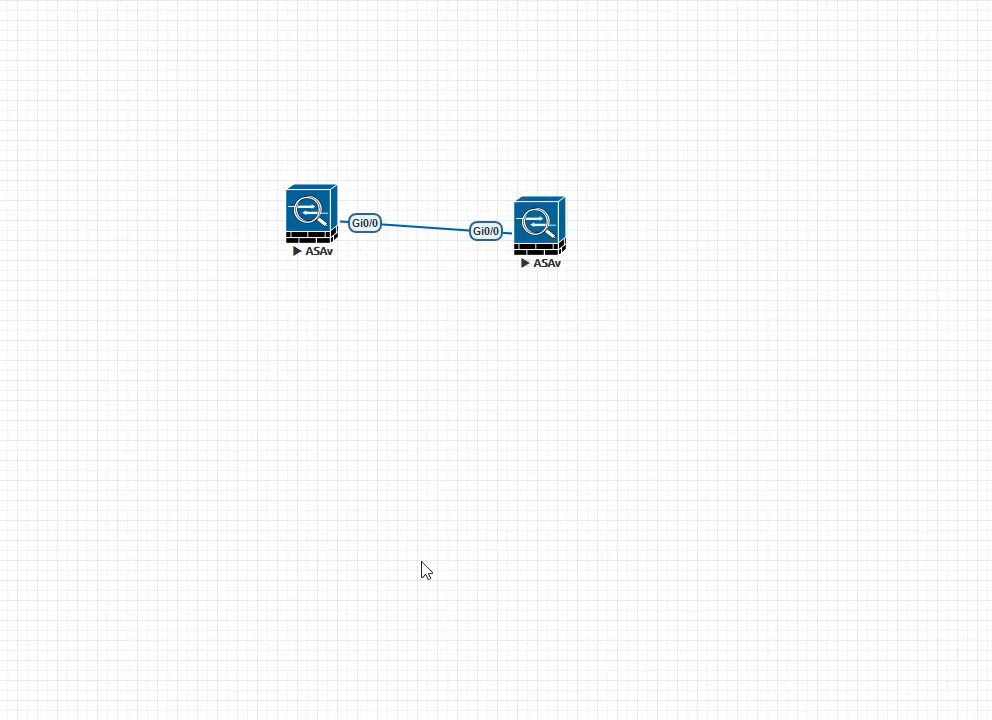
mouse_move(271, 480)
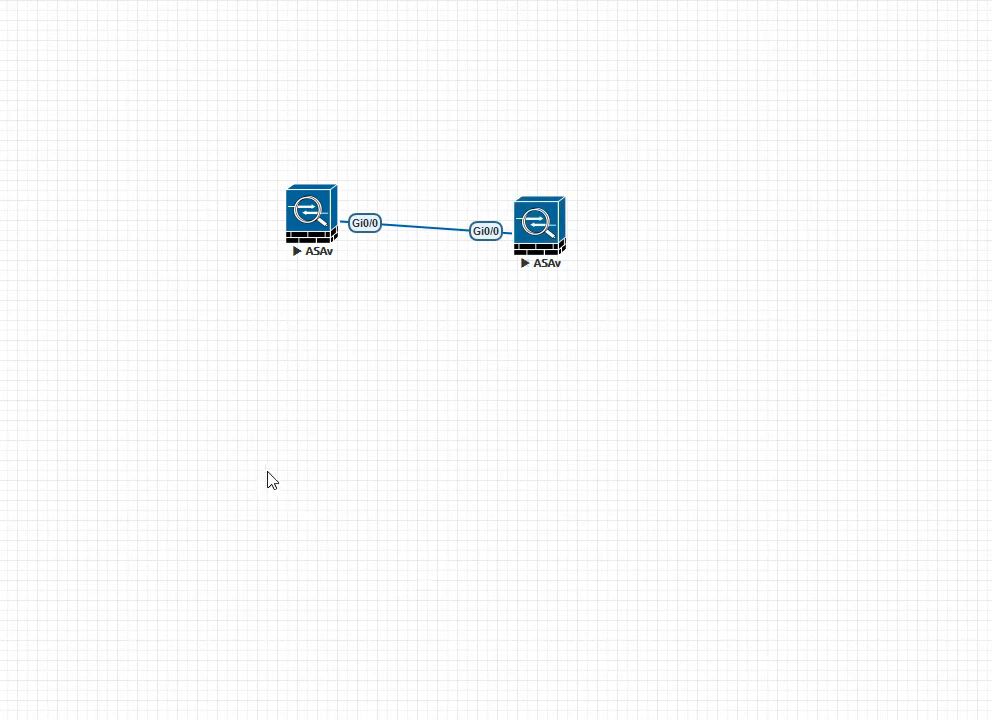
mouse_move(31, 386)
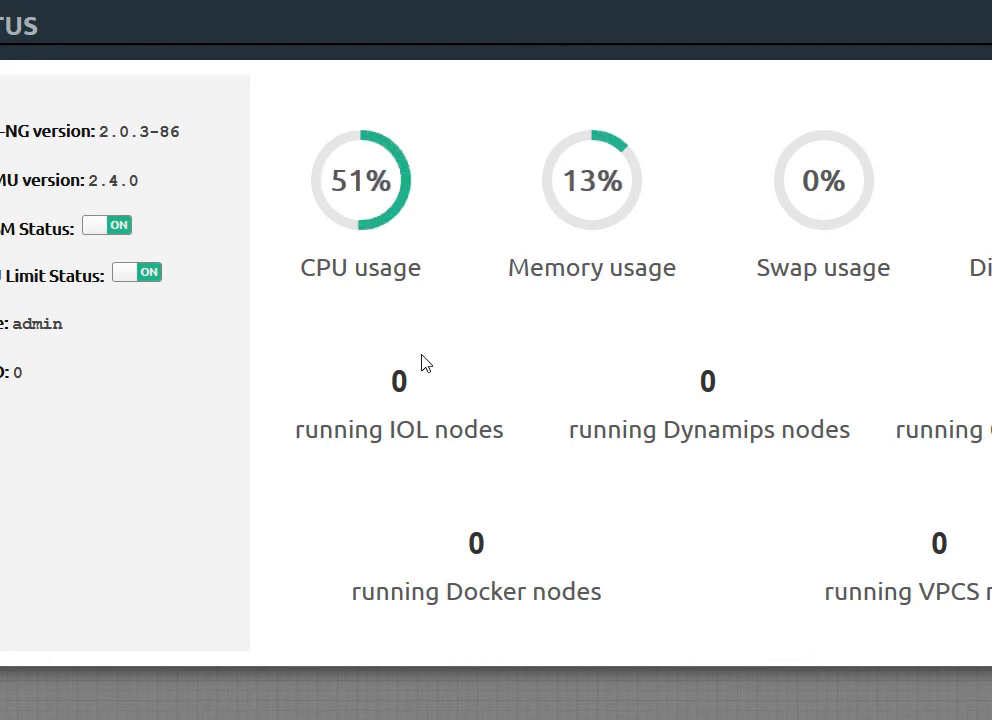
mouse_move(474, 362)
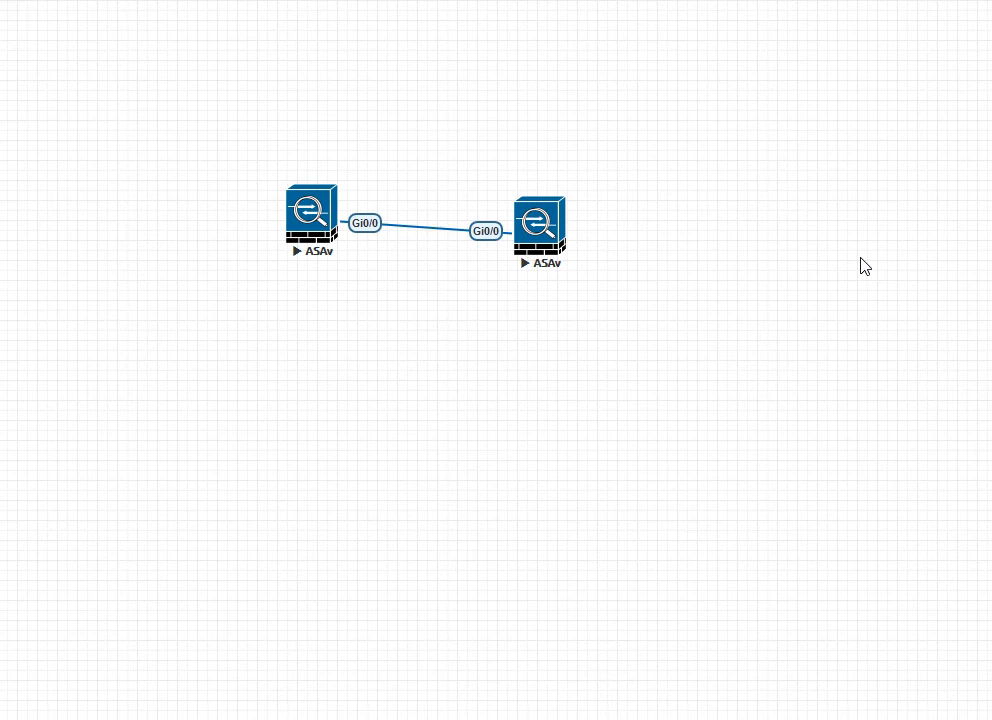
mouse_move(722, 297)
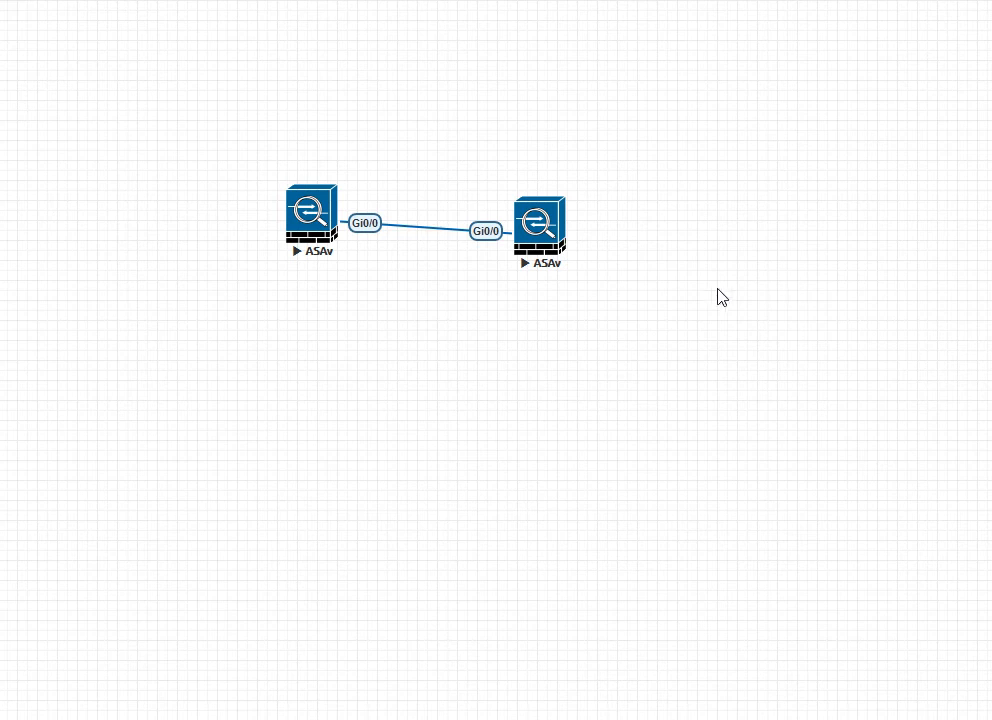
mouse_move(546, 231)
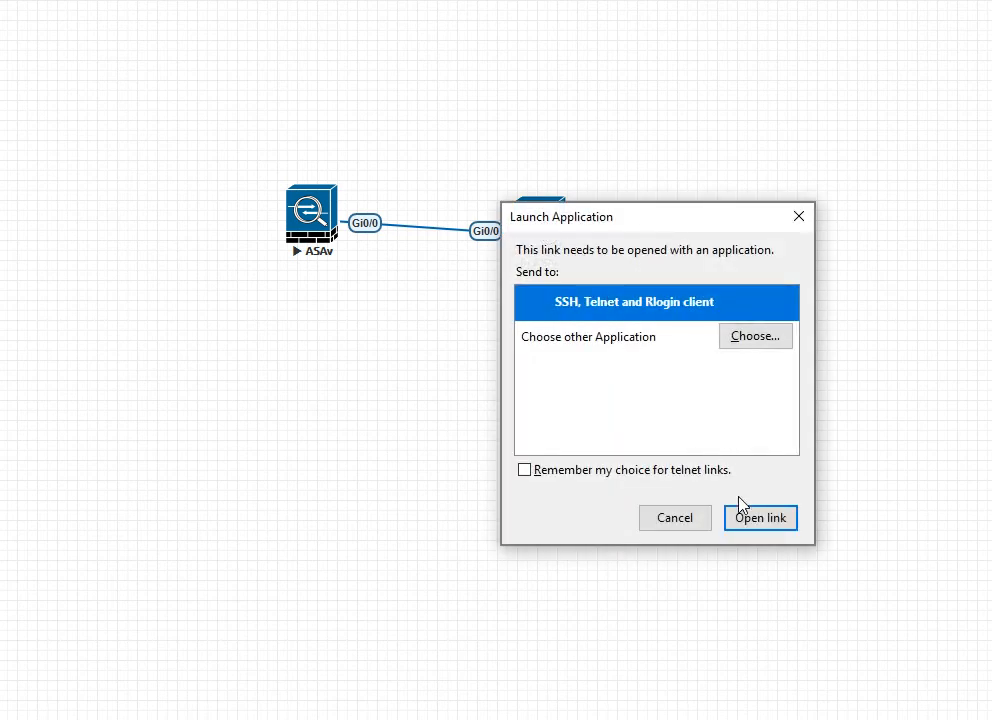
- Open the ASAv console, run en and show int to check interfaces, then close it
left_click(760, 517)
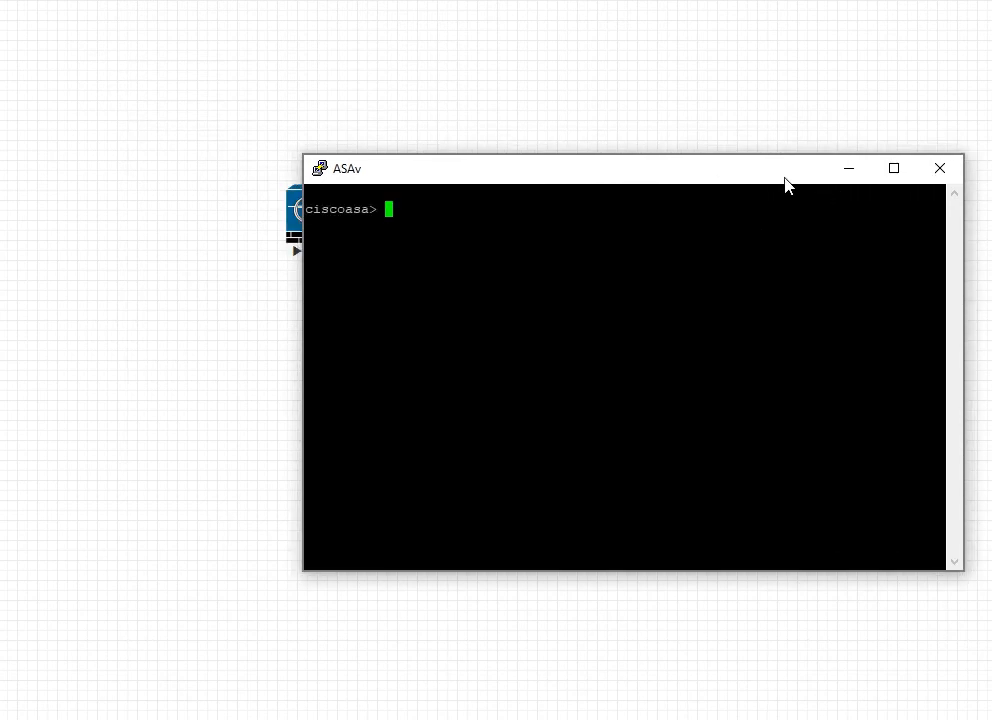
type("en")
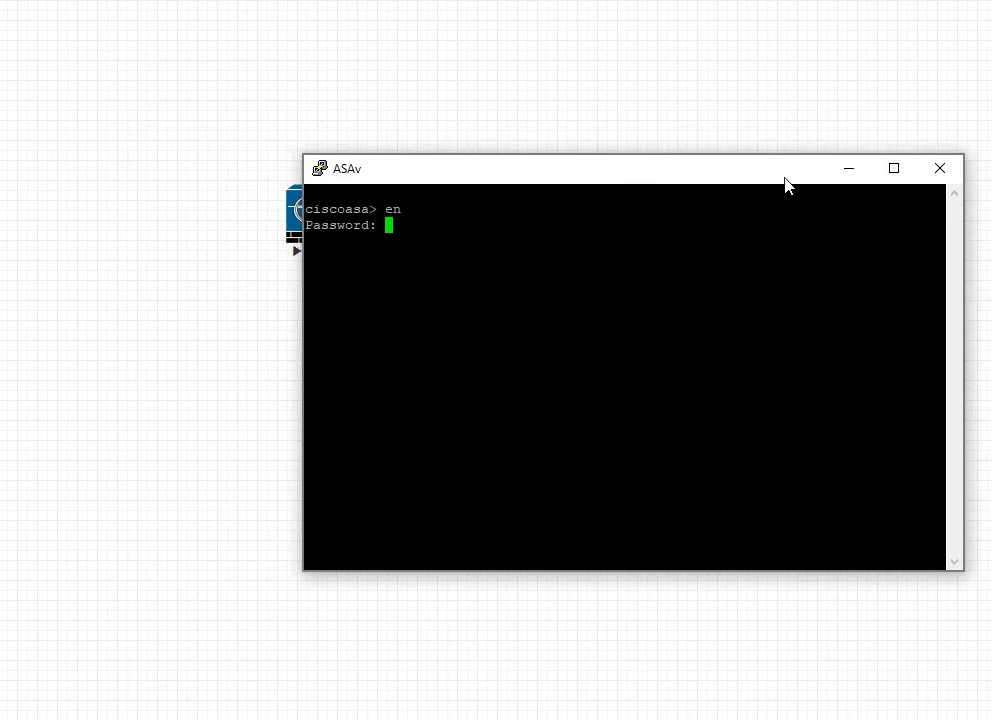
key("Return")
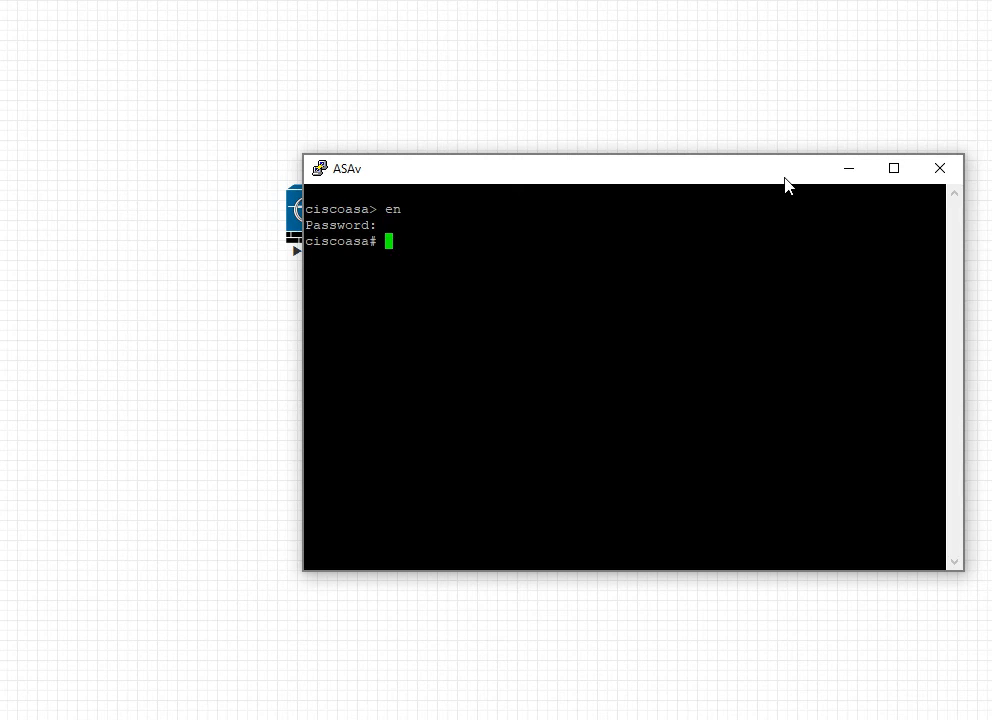
type("show inter")
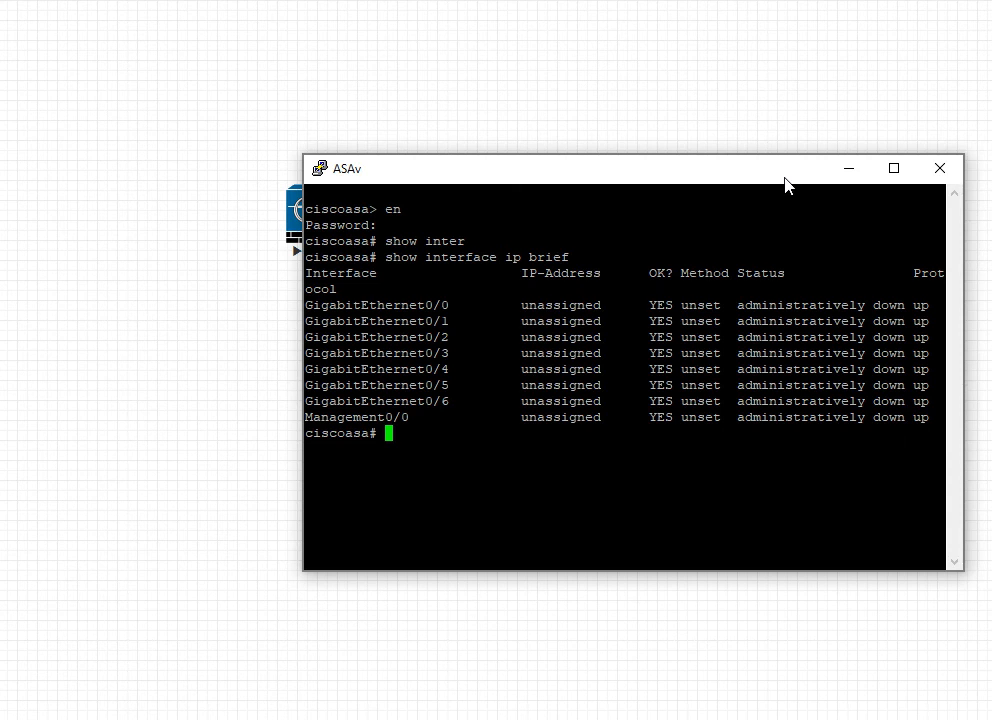
mouse_move(805, 184)
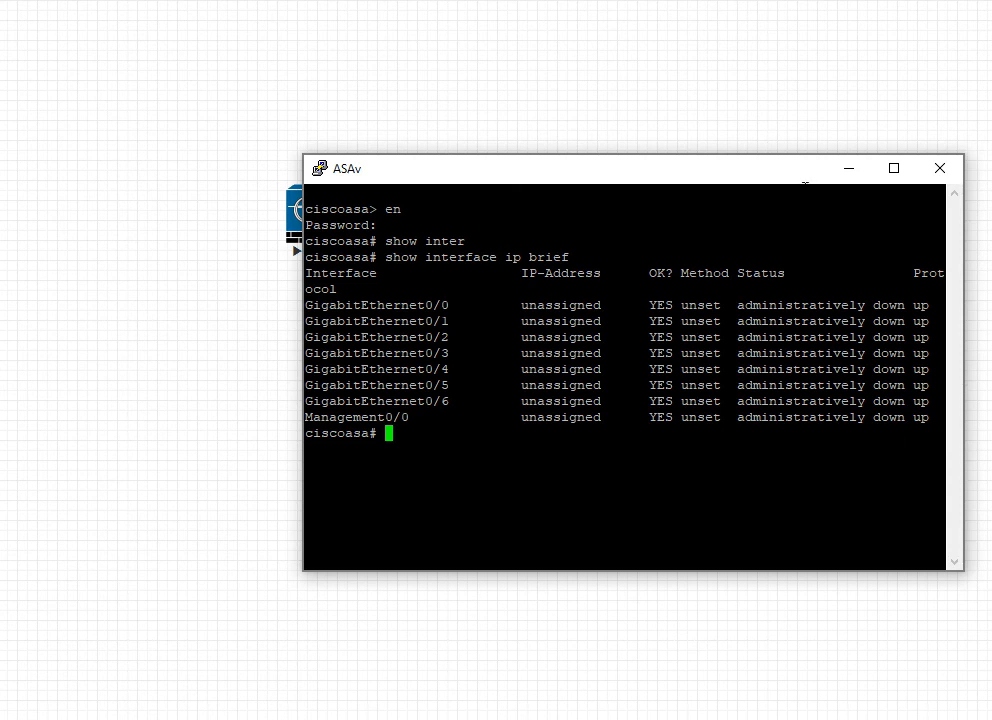
left_click(938, 168)
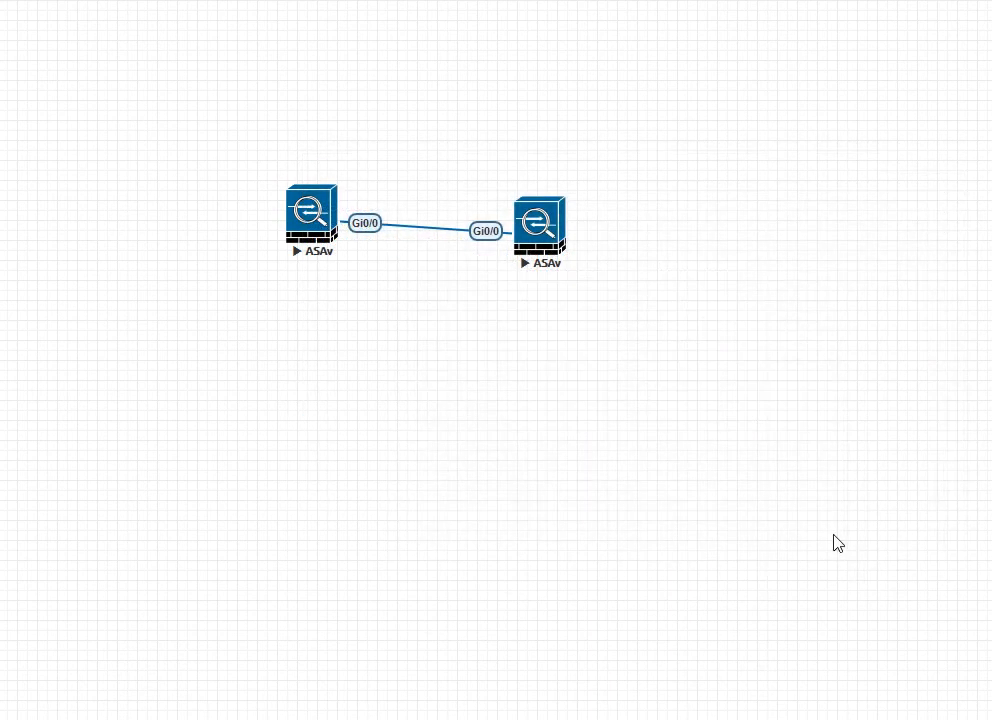
mouse_move(440, 362)
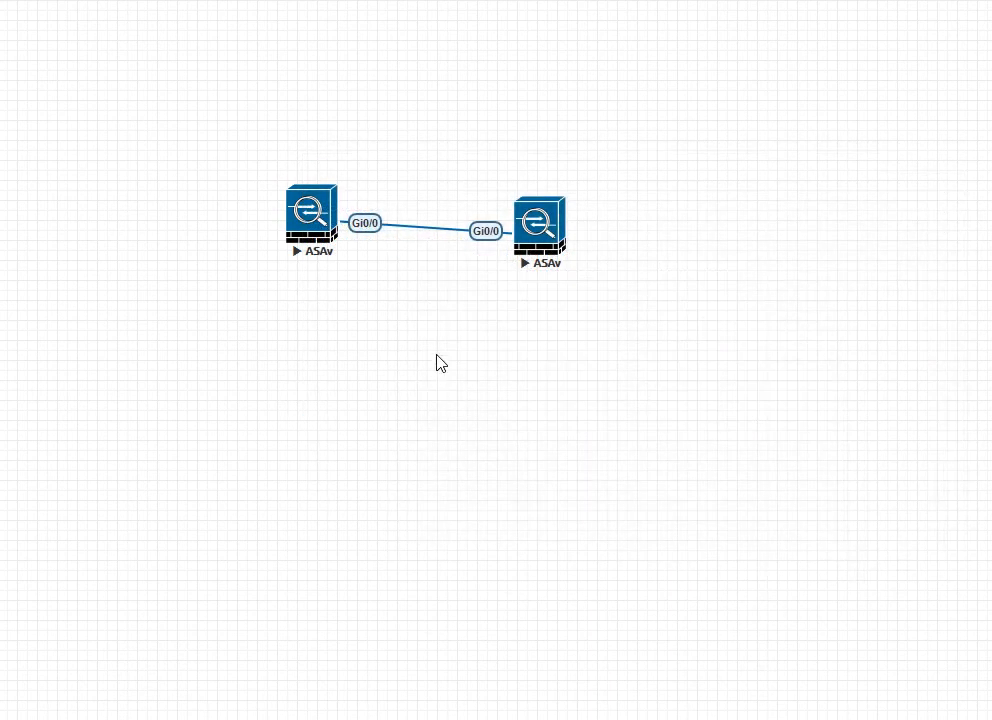
mouse_move(424, 170)
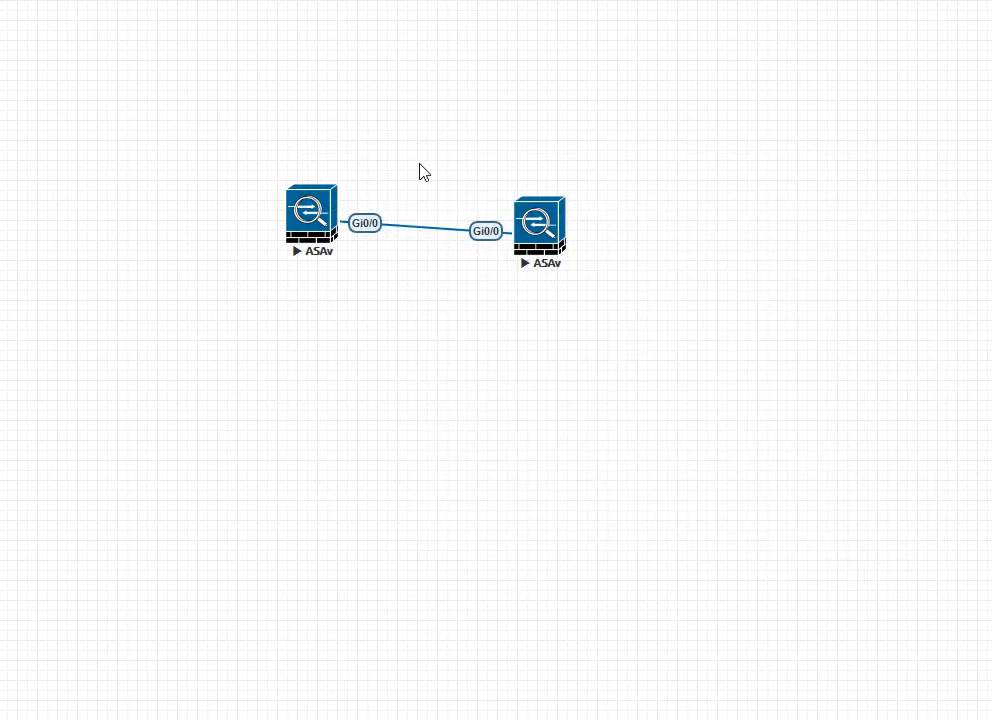
mouse_move(231, 139)
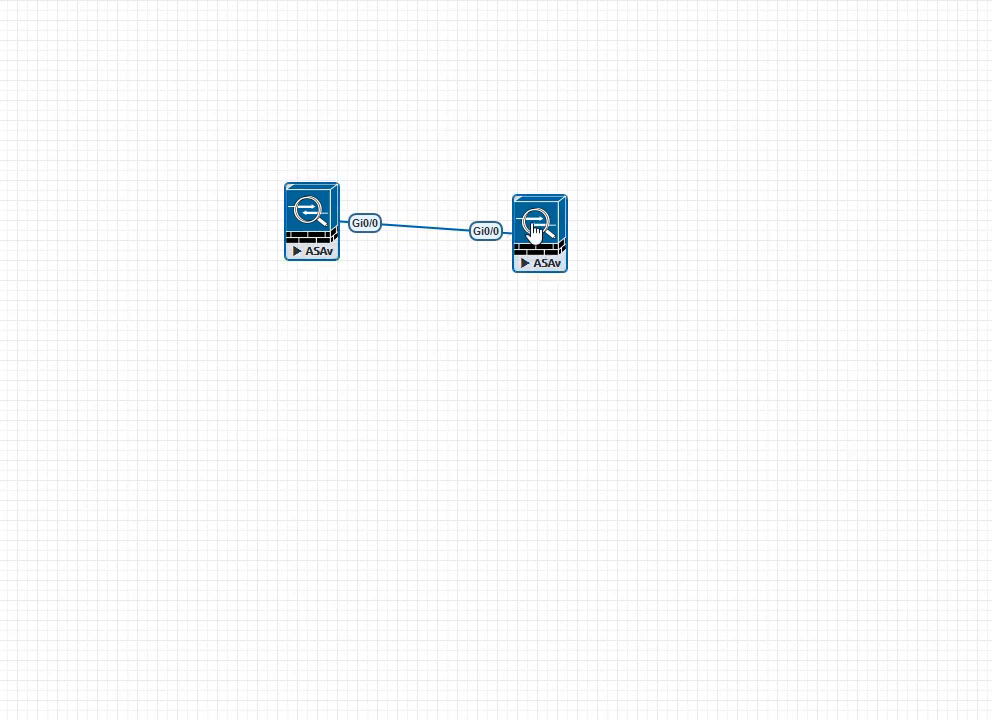
- Stop both selected ASAv firewalls with Stop Selected
right_click(540, 228)
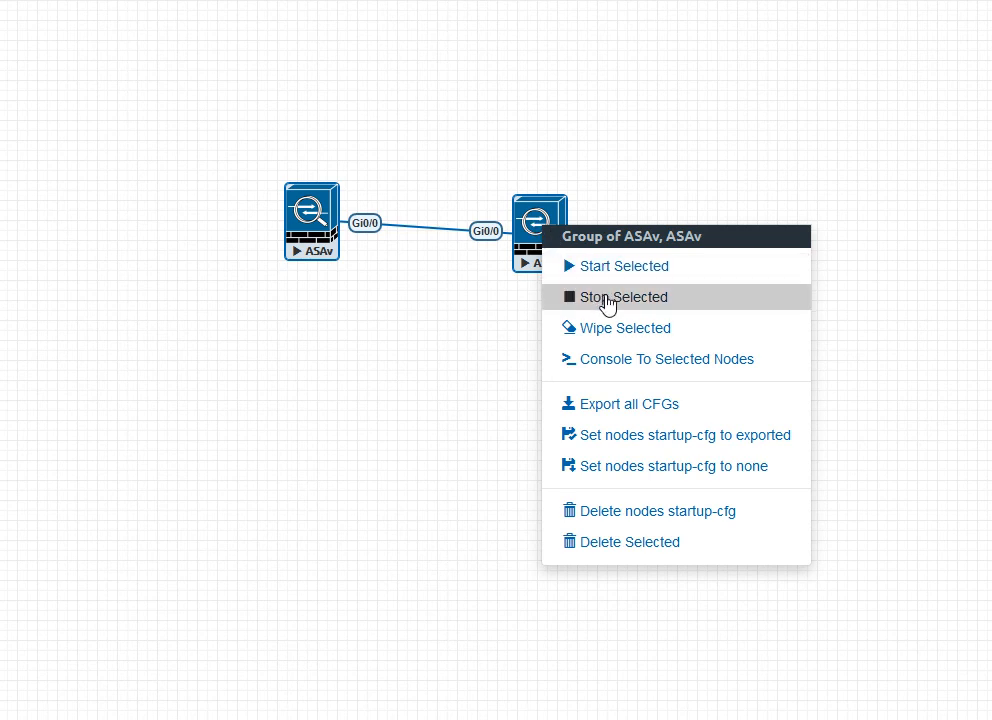
left_click(624, 297)
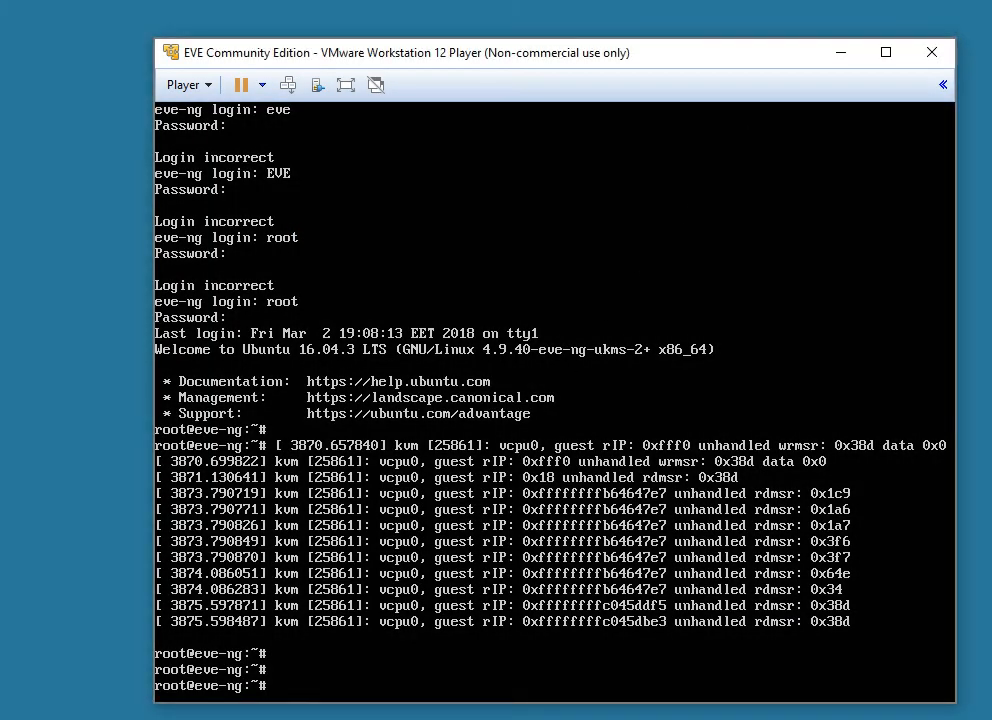
- Enter 'shutdown -h now' at the EVE-NG VM root prompt
type("shit")
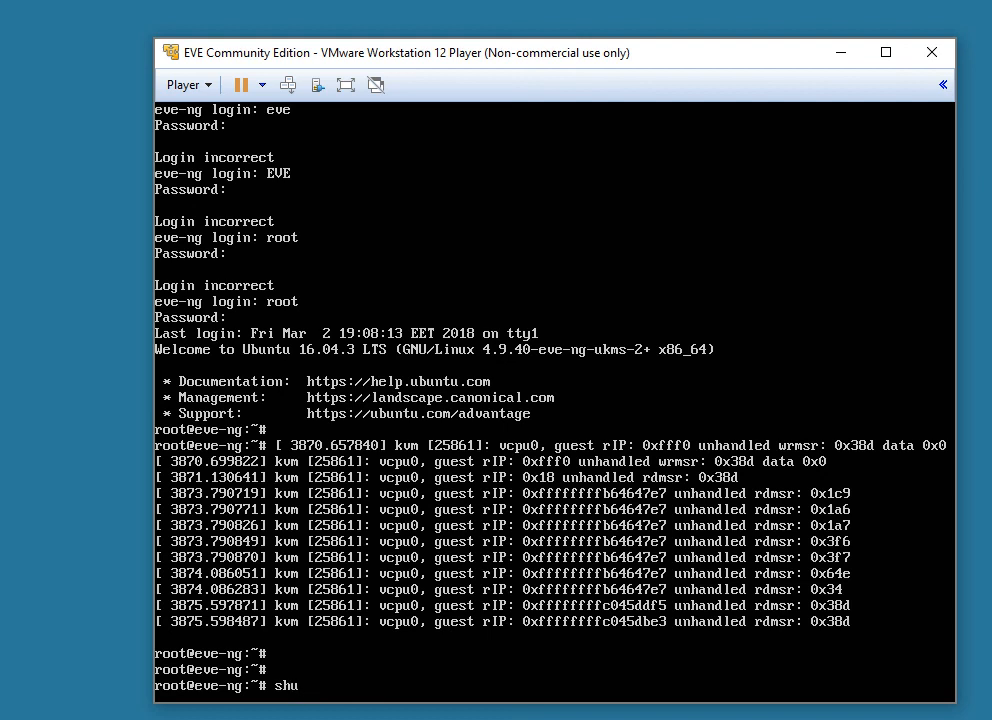
type("tdown")
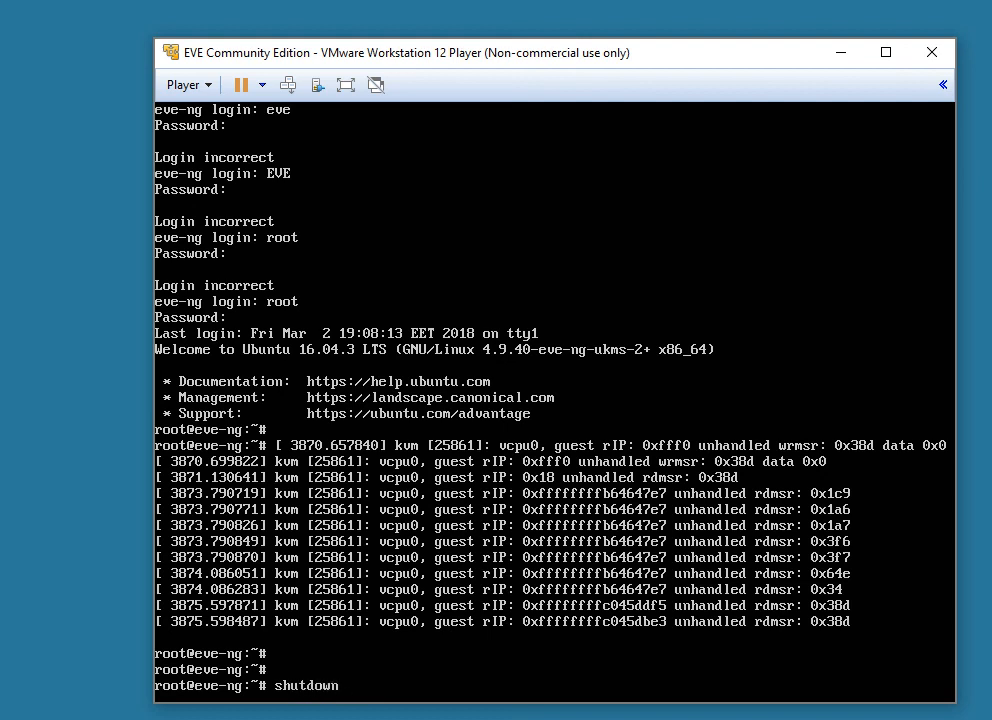
type("-h now")
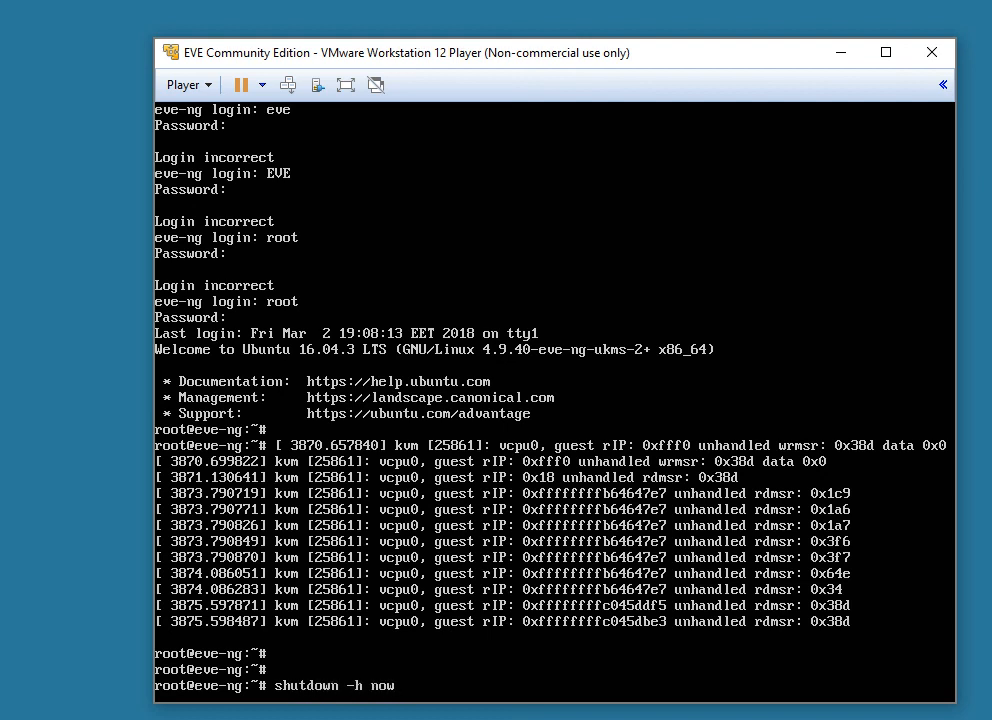